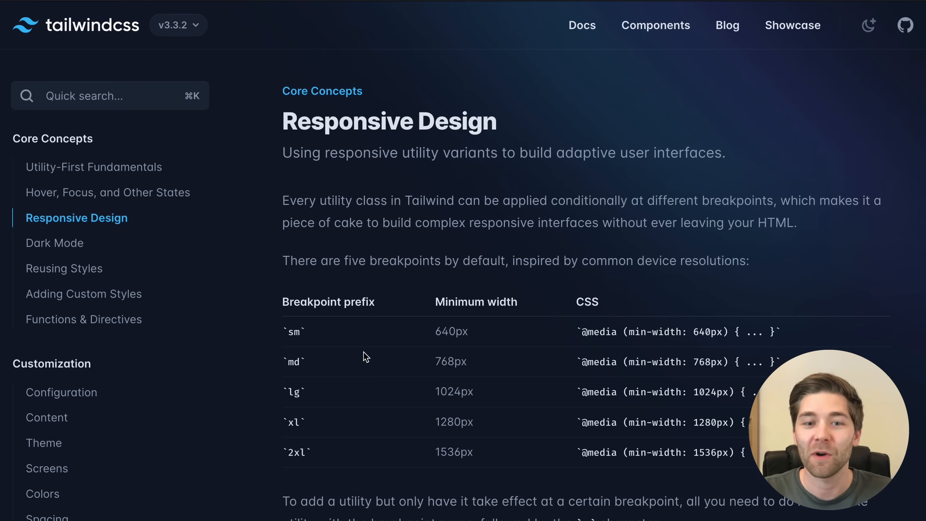
{"action": "mouse_move", "coordinate": [319, 381]}
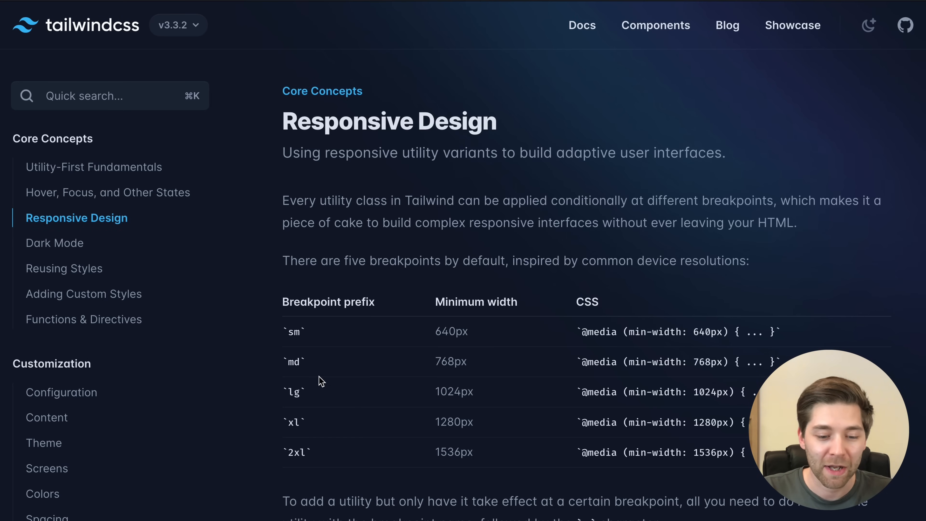
{"action": "mouse_move", "coordinate": [345, 461]}
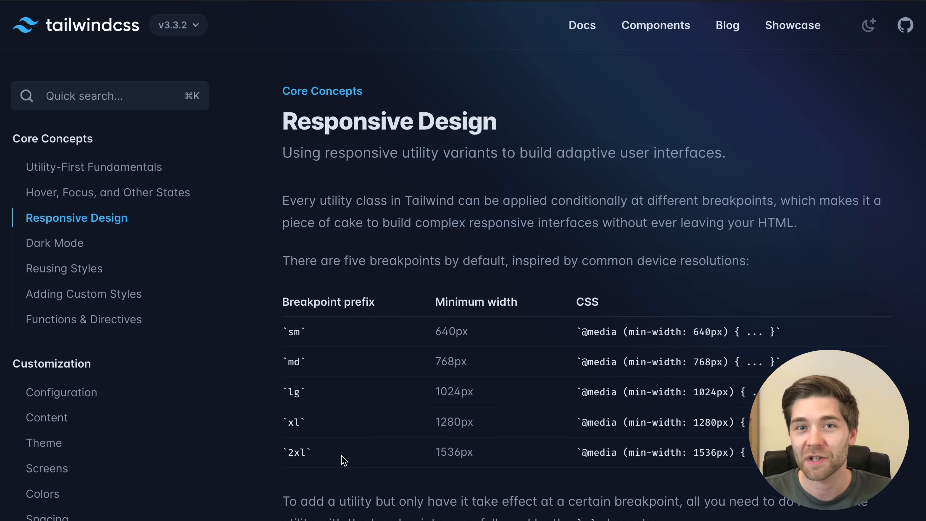
{"action": "mouse_move", "coordinate": [524, 407]}
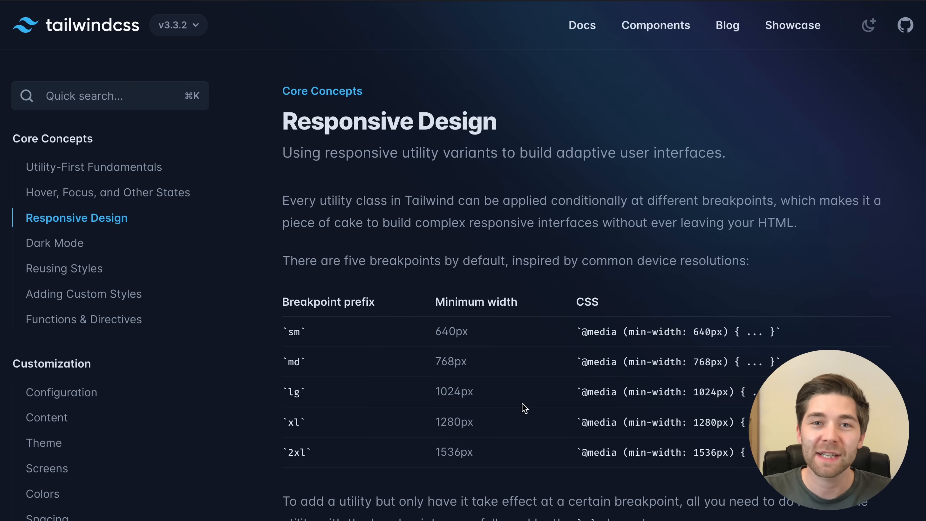
{"action": "mouse_move", "coordinate": [497, 360]}
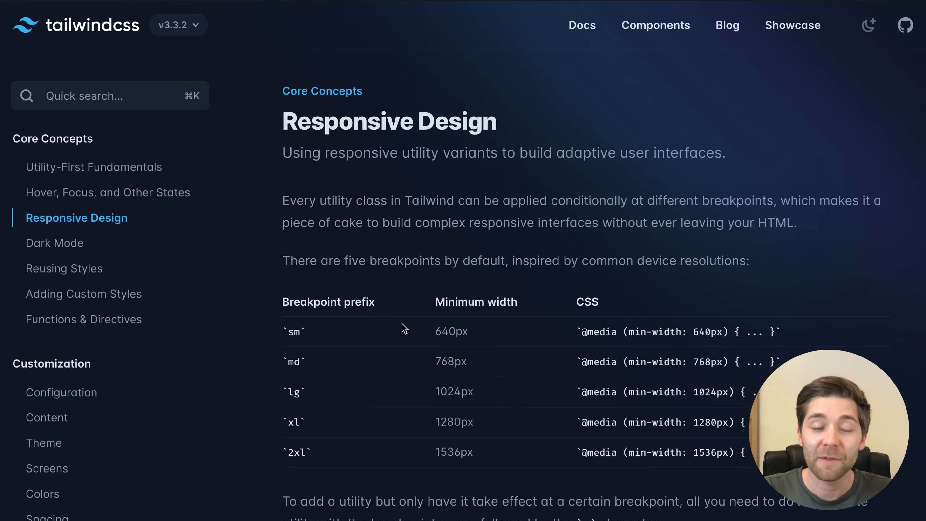
{"action": "mouse_move", "coordinate": [345, 340]}
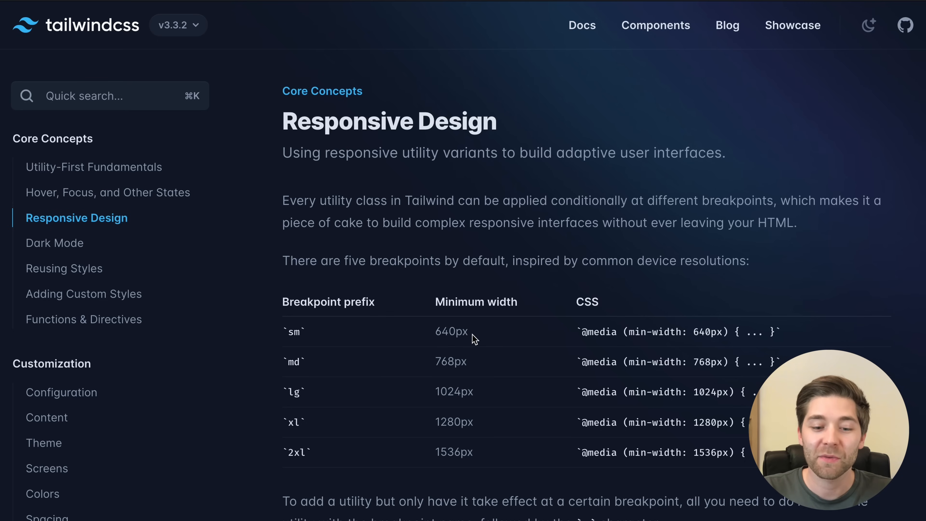
Step: Review the sm breakpoint's 640px minimum width in the Tailwind docs
{"action": "double_click", "coordinate": [452, 331]}
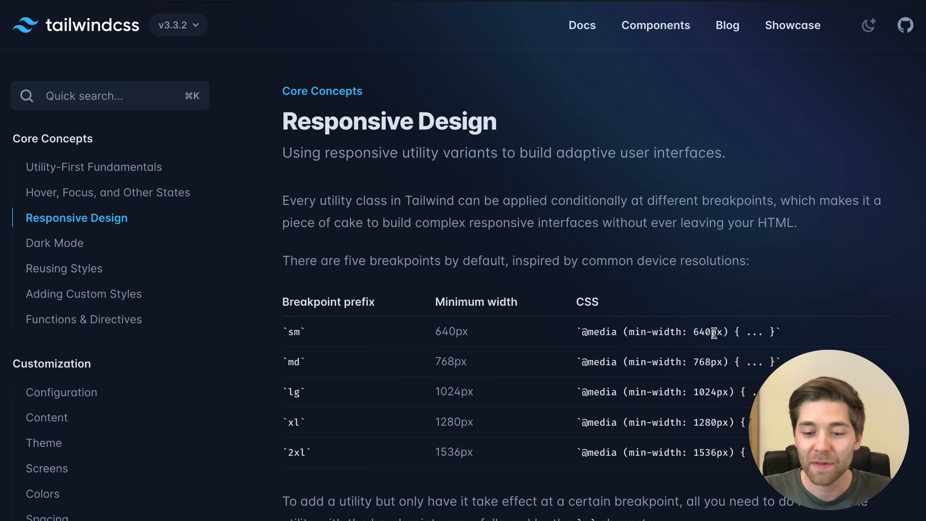
{"action": "double_click", "coordinate": [653, 331]}
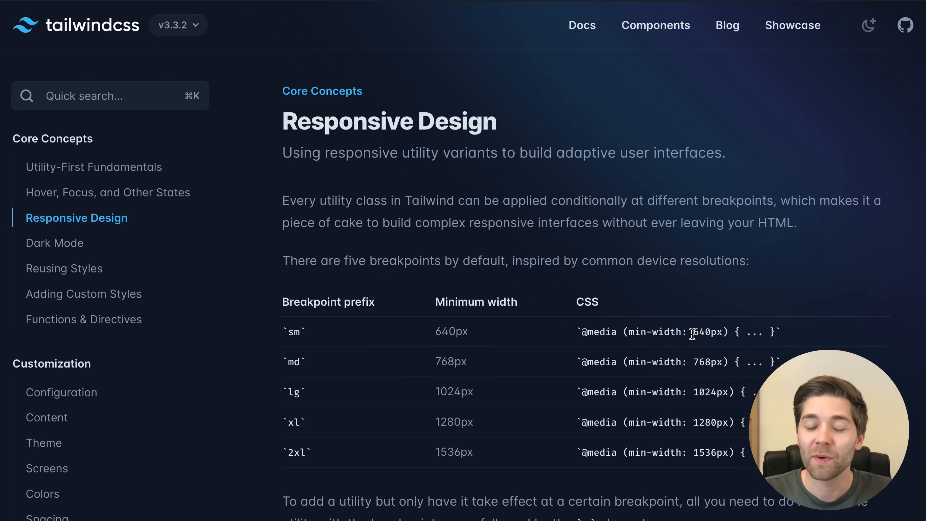
{"action": "mouse_move", "coordinate": [560, 355]}
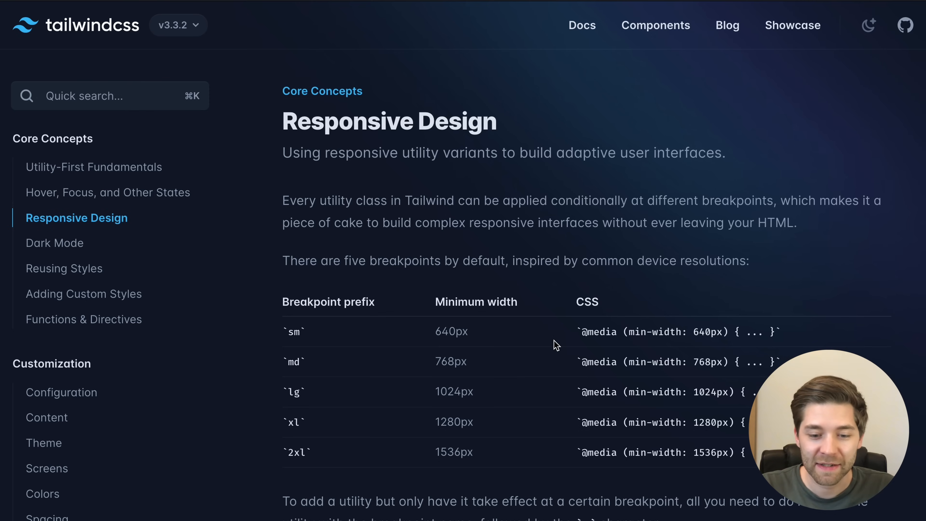
{"action": "scroll", "scroll_direction": "down", "scroll_amount": 3}
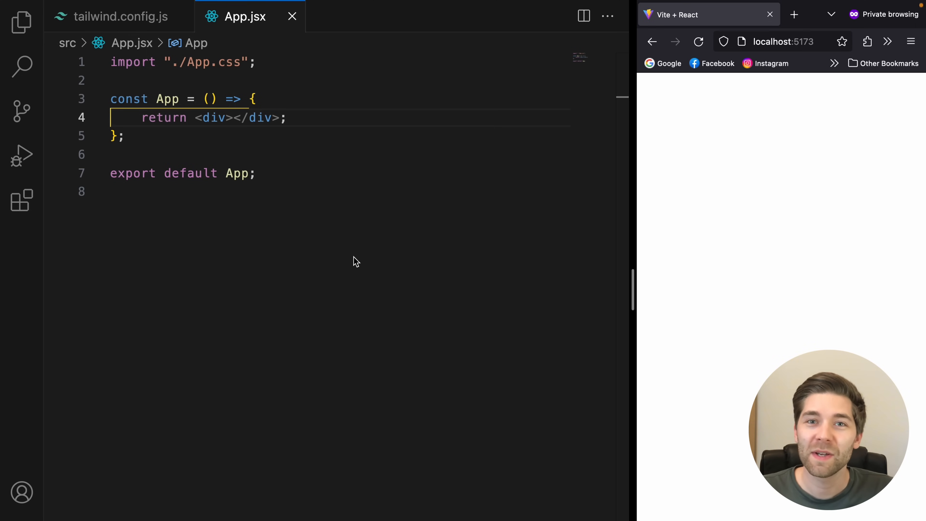
Step: Replace the root div with a section containing a div with an empty img tag
{"action": "double_click", "coordinate": [214, 117]}
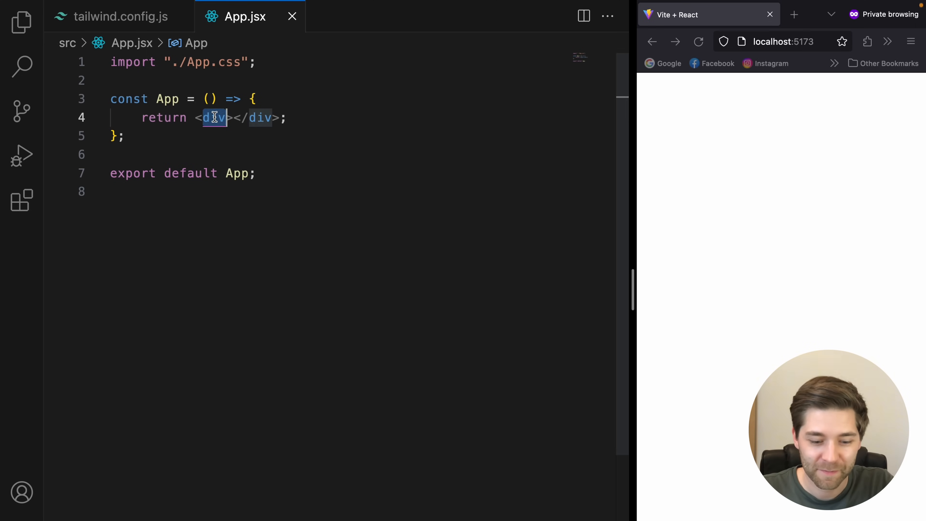
{"action": "type", "text": "section"}
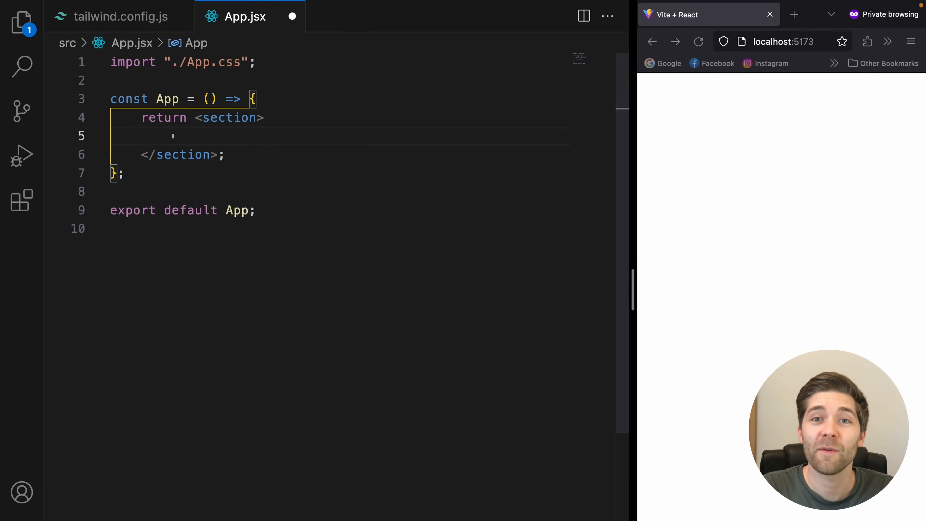
{"action": "type", "text": "div></div>"}
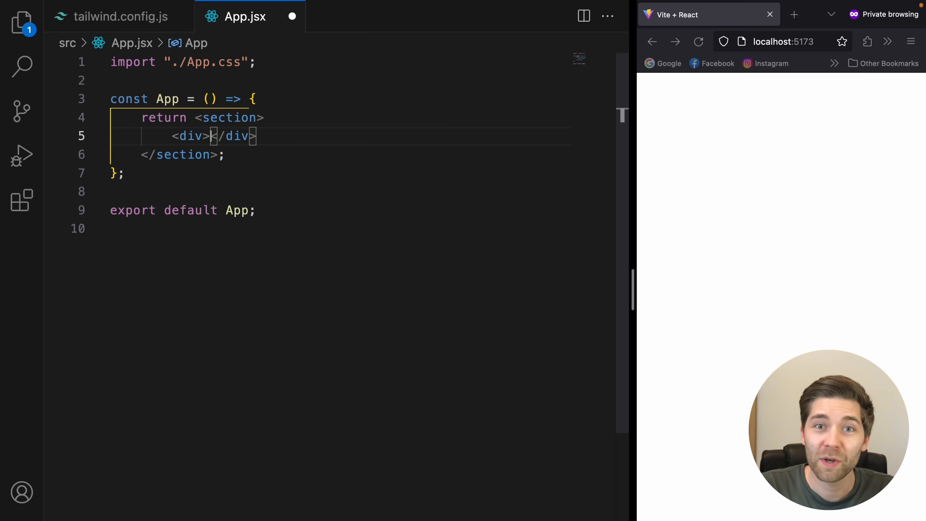
{"action": "key", "text": "Enter"}
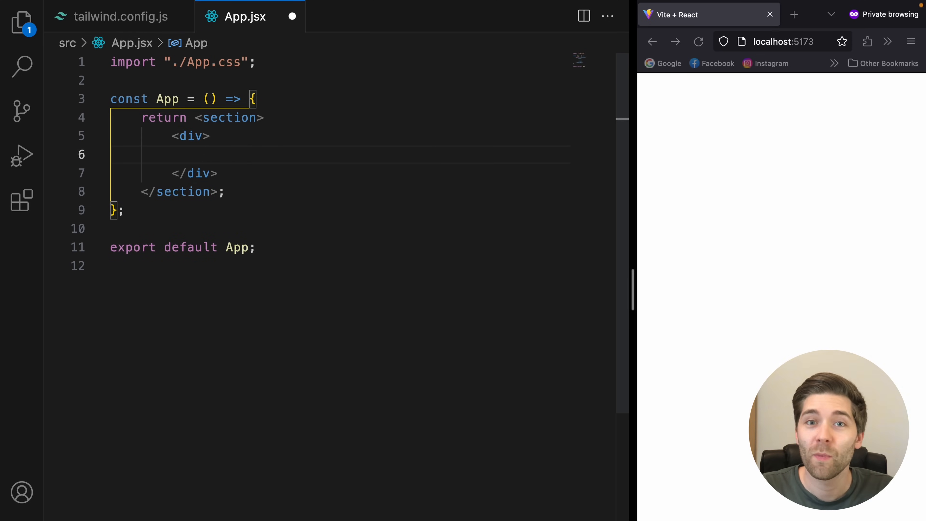
{"action": "type", "text": "<img src=\"\" alt=\"\" />"}
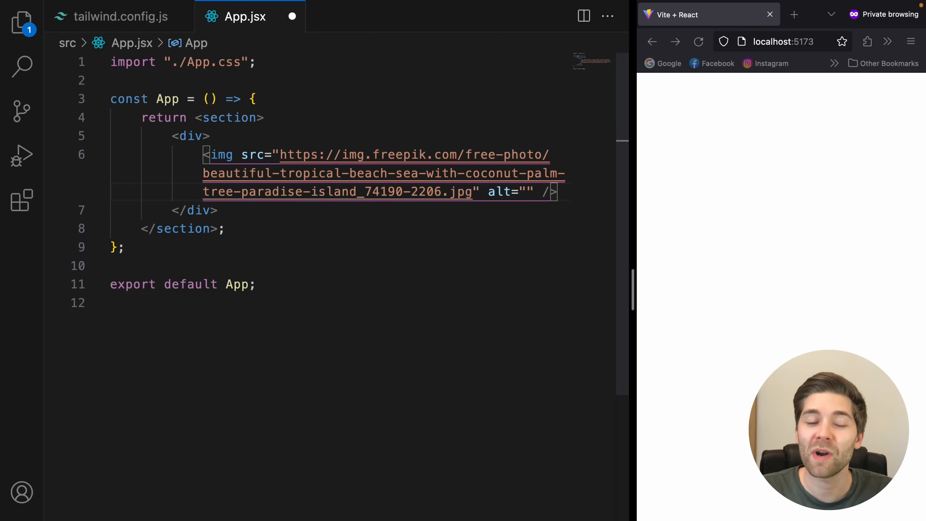
Step: Add a second div with an h1 Headline and an Emmet-expanded lorem paragraph
{"action": "type", "text": "div>"}
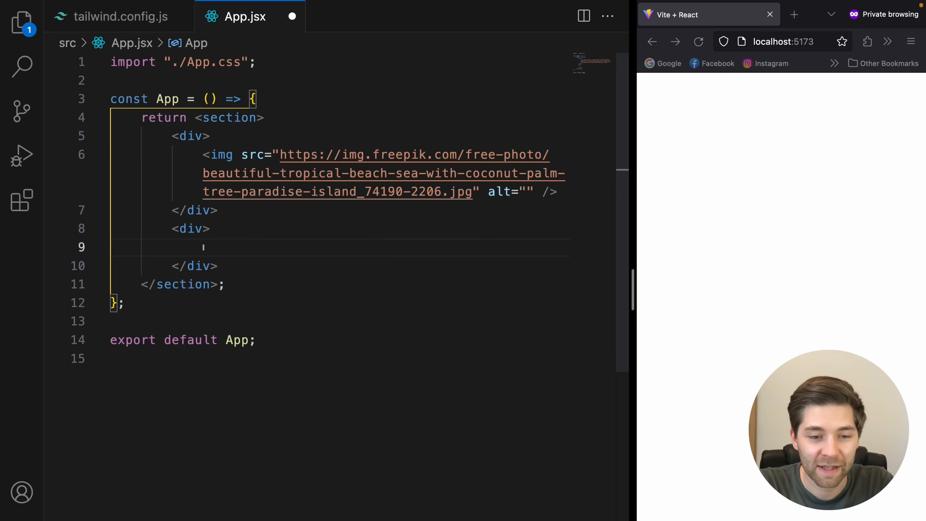
{"action": "type", "text": "<h1>Headline</h1>"}
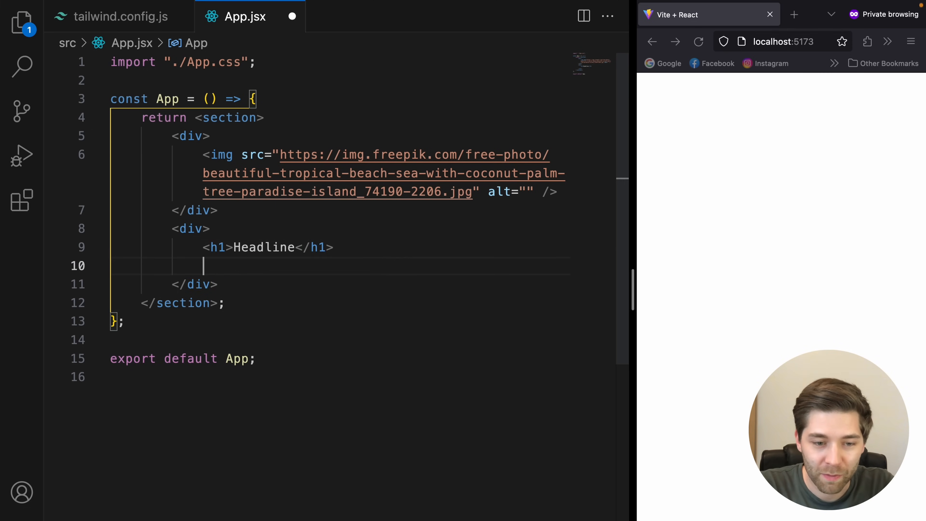
{"action": "type", "text": "p>Lore"}
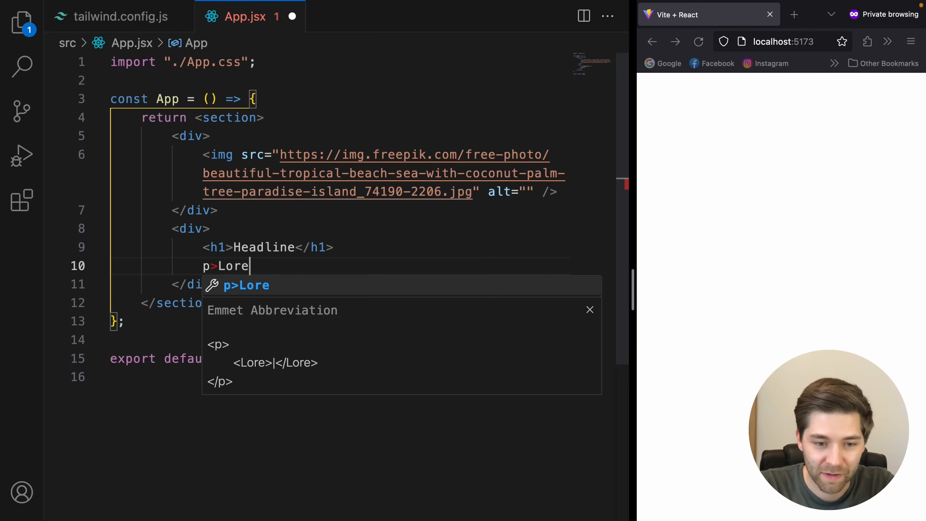
{"action": "key", "text": "Tab"}
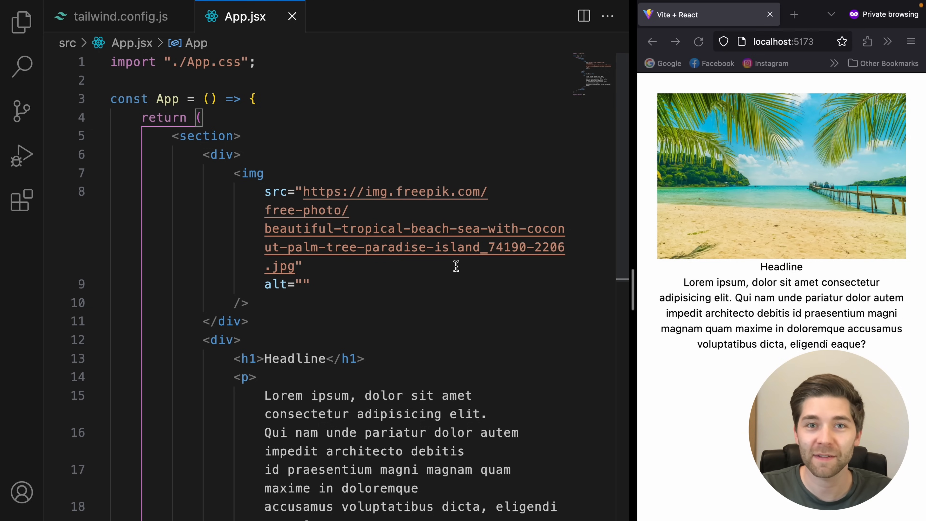
{"action": "mouse_move", "coordinate": [798, 229]}
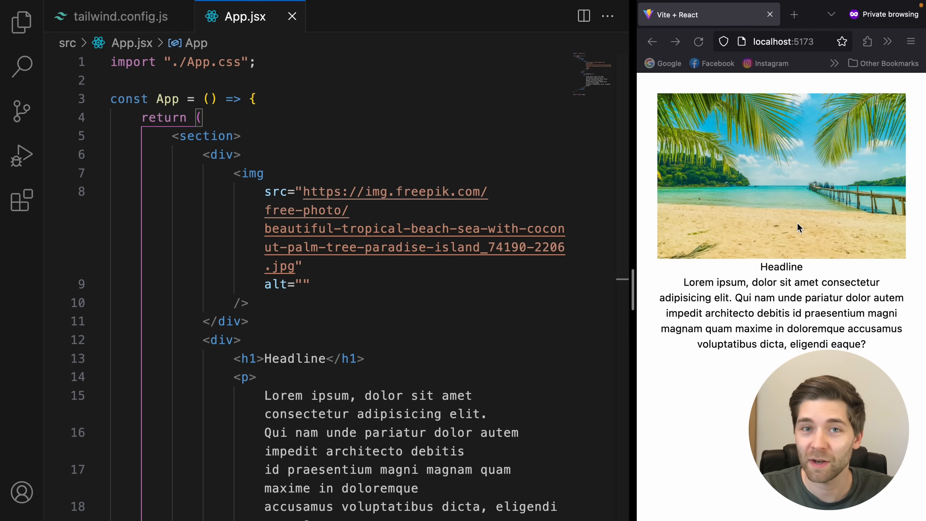
{"action": "mouse_move", "coordinate": [768, 220]}
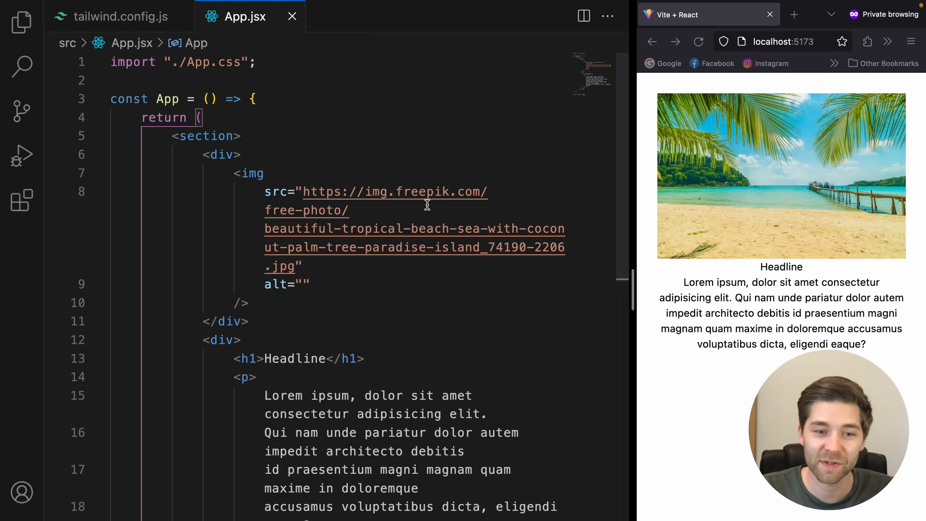
Step: Give the section className="grid gap-8"
{"action": "type", "text": "className=\"\""}
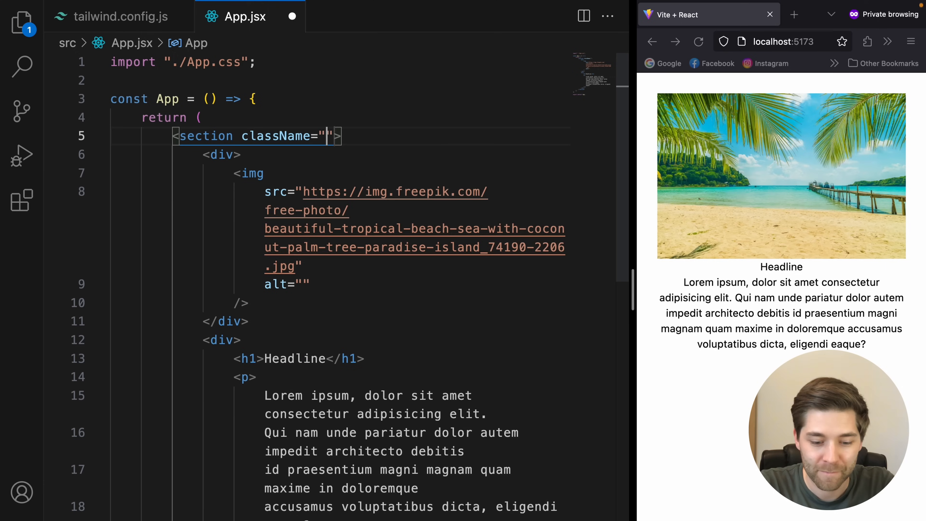
{"action": "type", "text": "grid"}
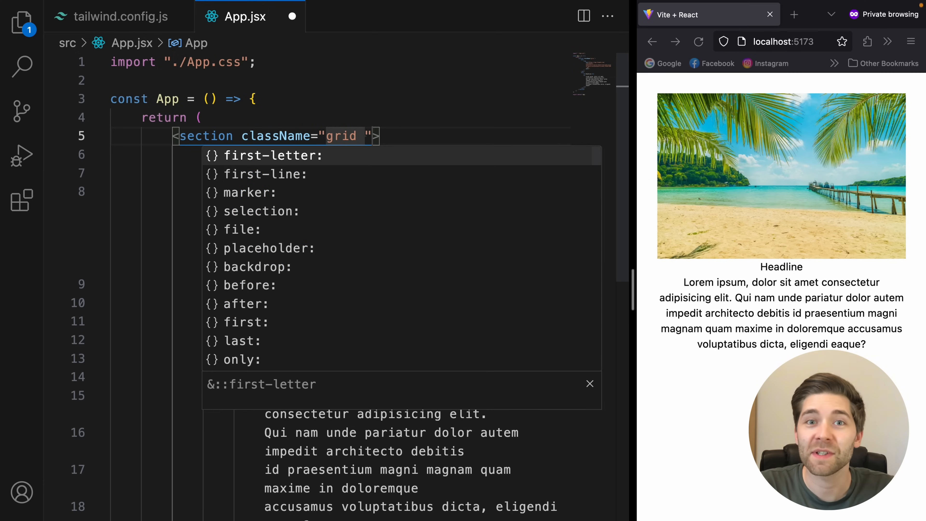
{"action": "type", "text": "gap-8"}
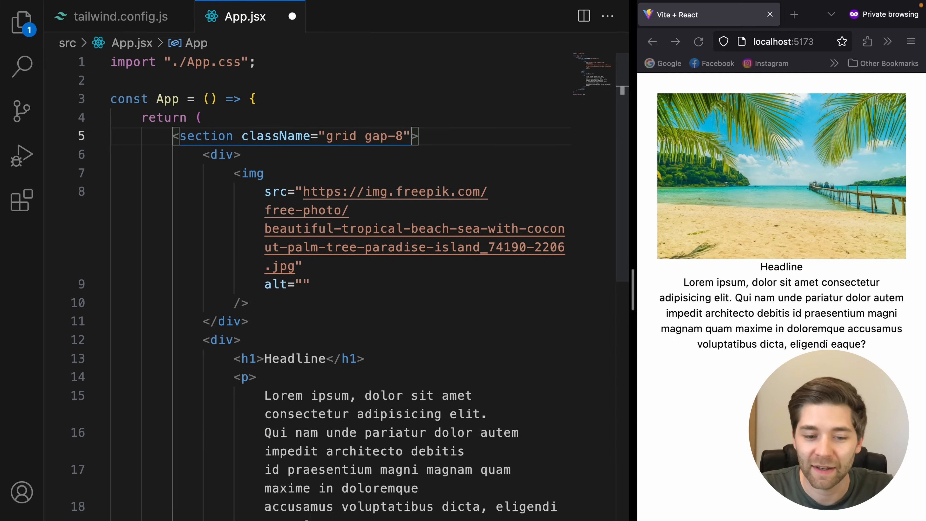
Step: Give the h1 a className with text-4xl, font and mb-2 utilities
{"action": "type", "text": "c"}
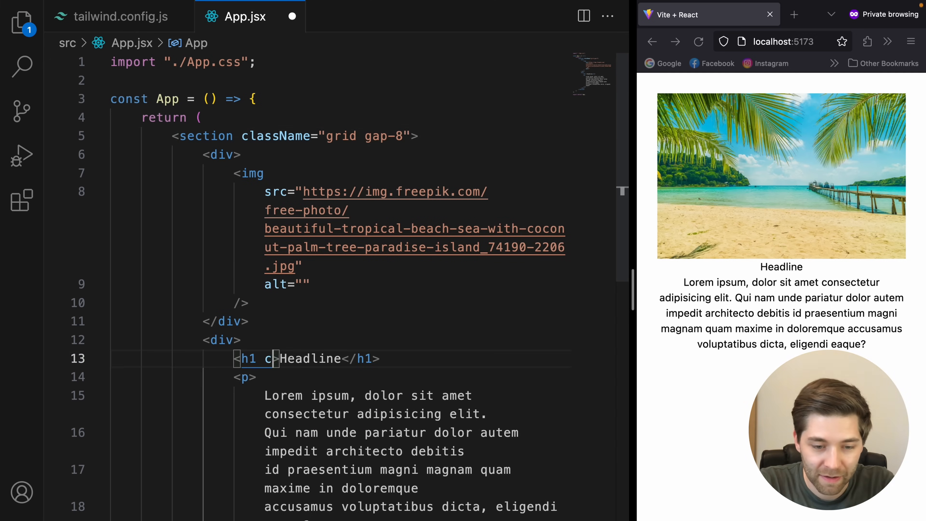
{"action": "type", "text": "className=\"text-"}
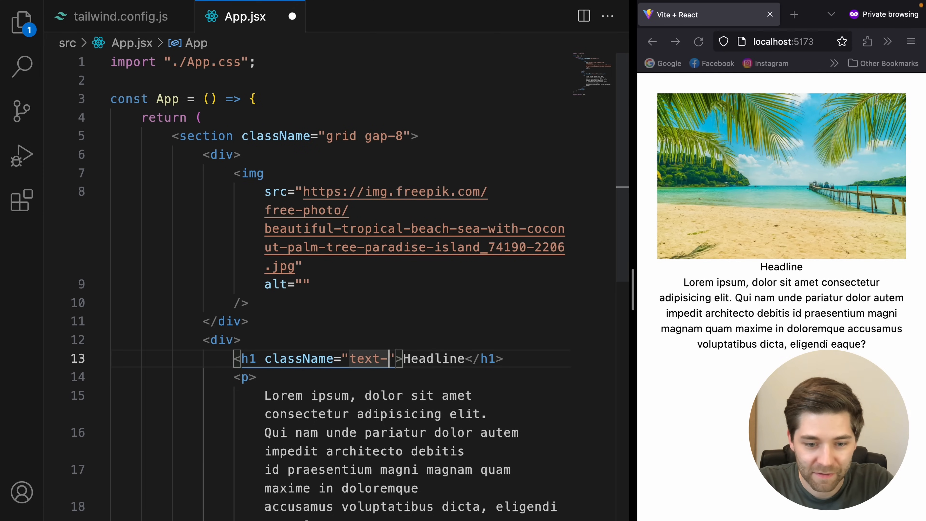
{"action": "type", "text": "4xl font"}
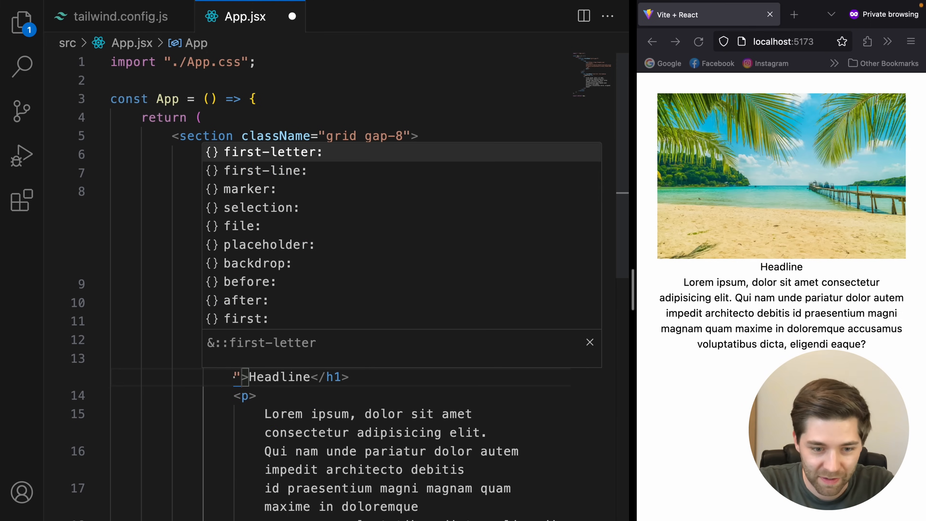
{"action": "type", "text": "mb-2"}
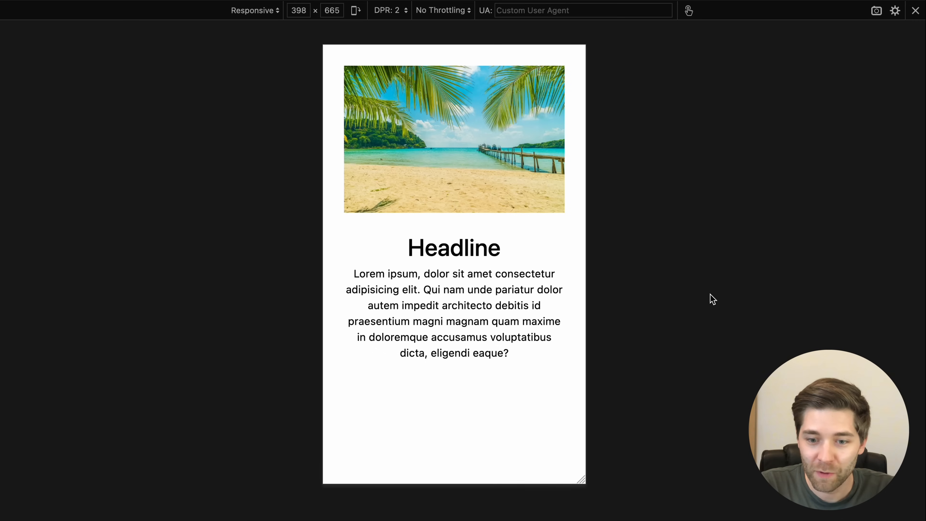
{"action": "left_click_drag", "start_coordinate": [586, 257], "coordinate": [673, 257]}
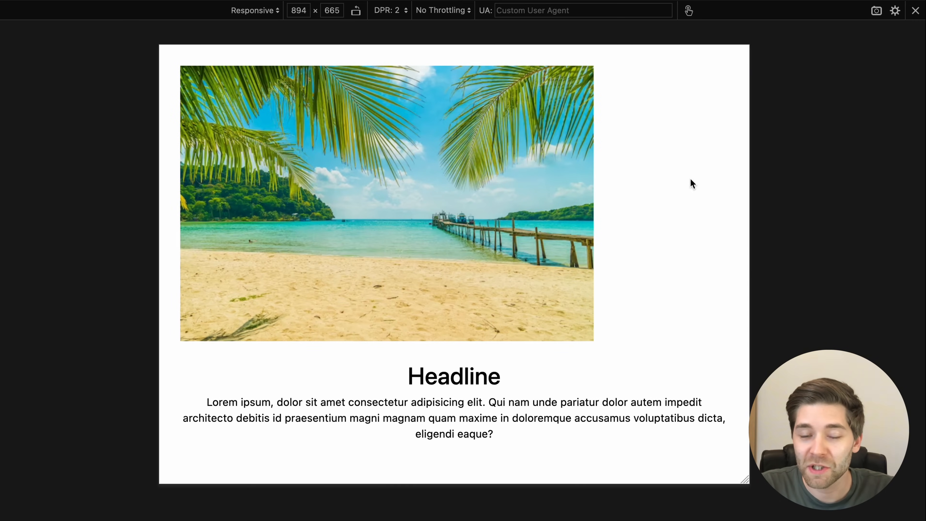
{"action": "mouse_move", "coordinate": [613, 330]}
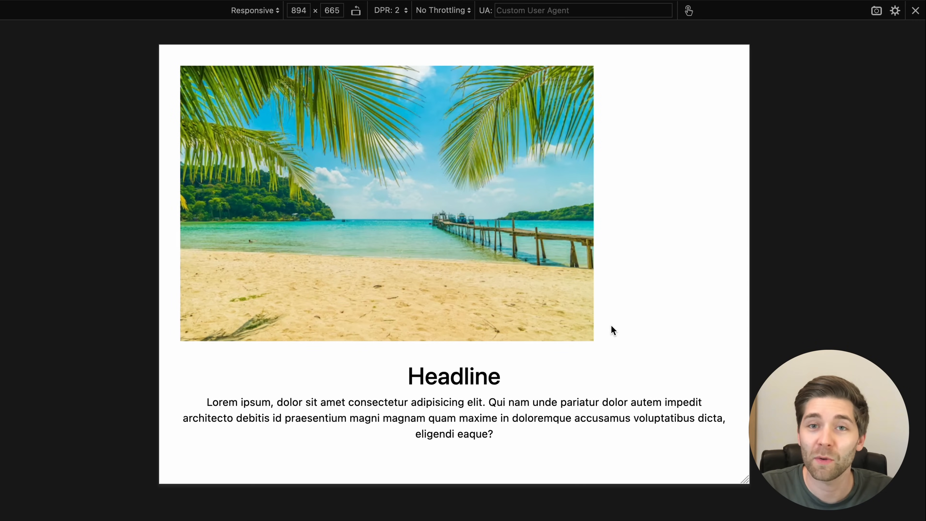
{"action": "mouse_move", "coordinate": [199, 149]}
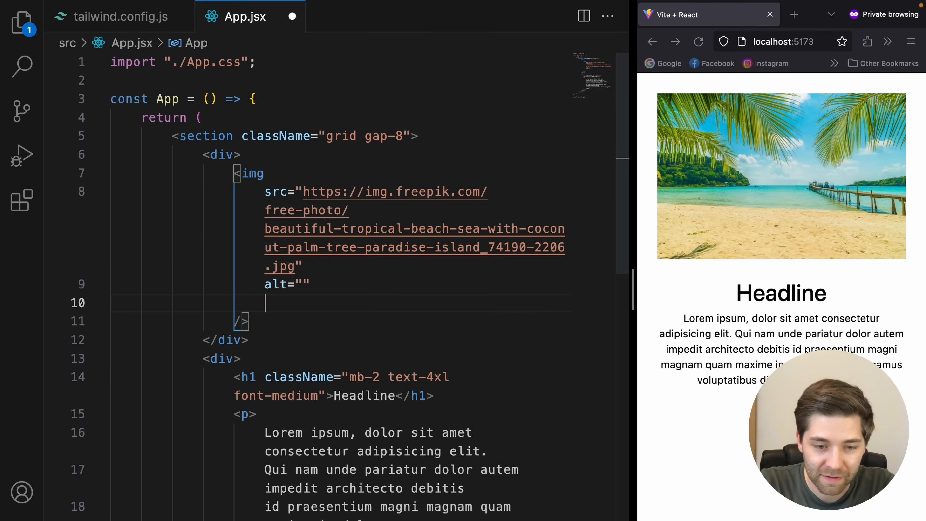
Step: Give the img className="w-full rounded-lg" and save
{"action": "type", "text": "className=\"\""}
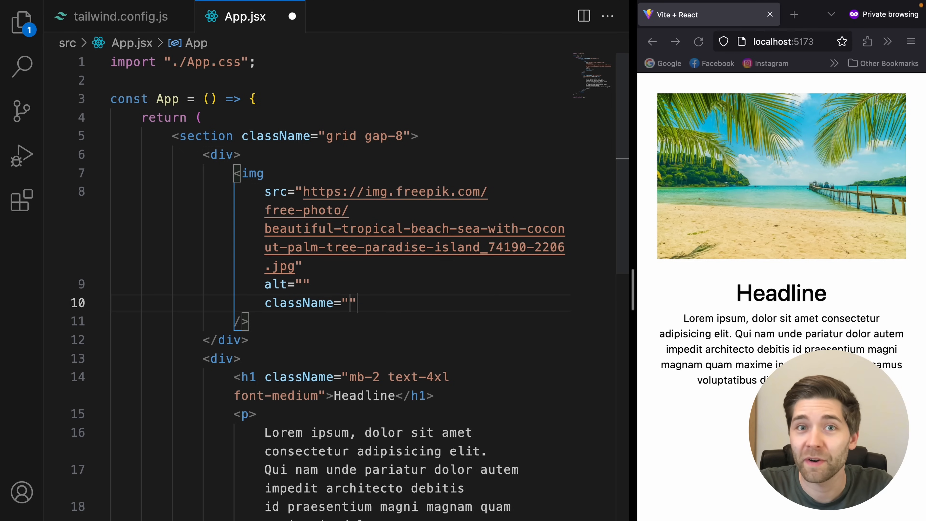
{"action": "type", "text": "w"}
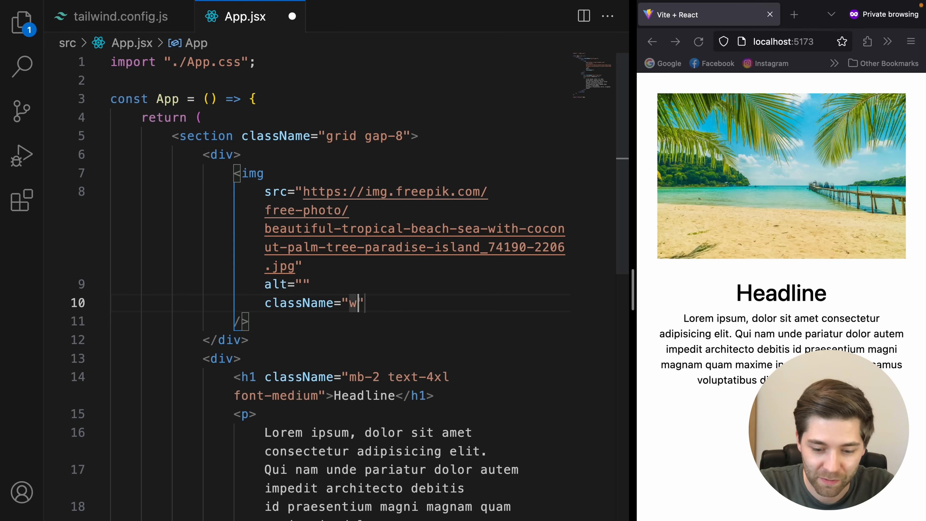
{"action": "type", "text": "-full"}
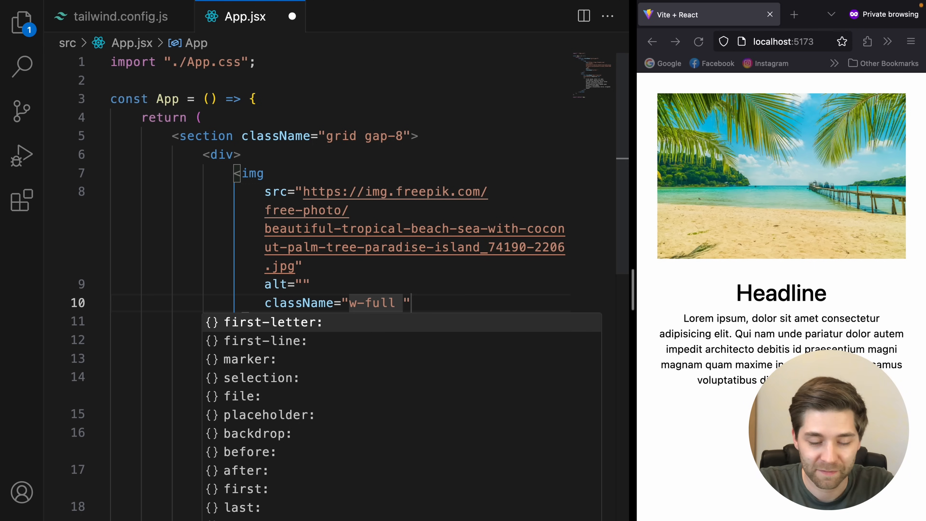
{"action": "type", "text": "rounded-lg"}
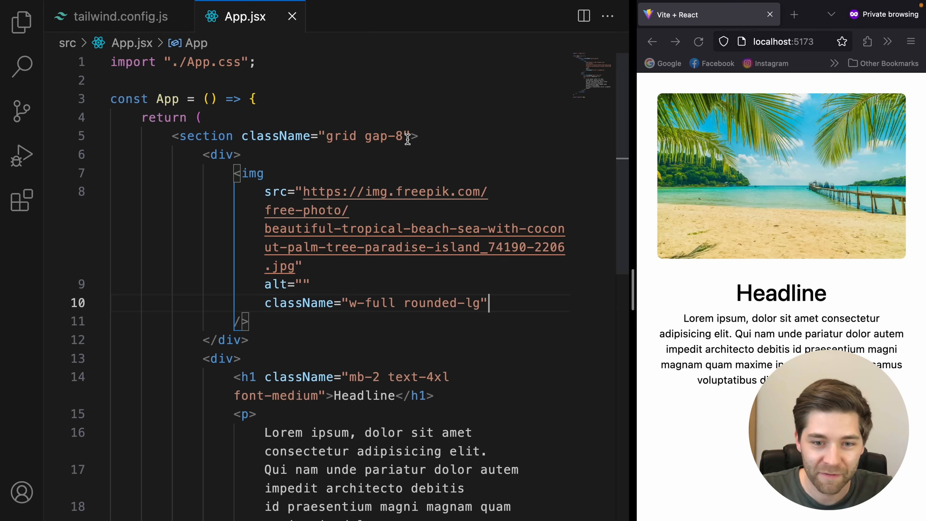
Step: Add md:grid-cols-2 to the section's classes via autocomplete
{"action": "type", "text": "md:"}
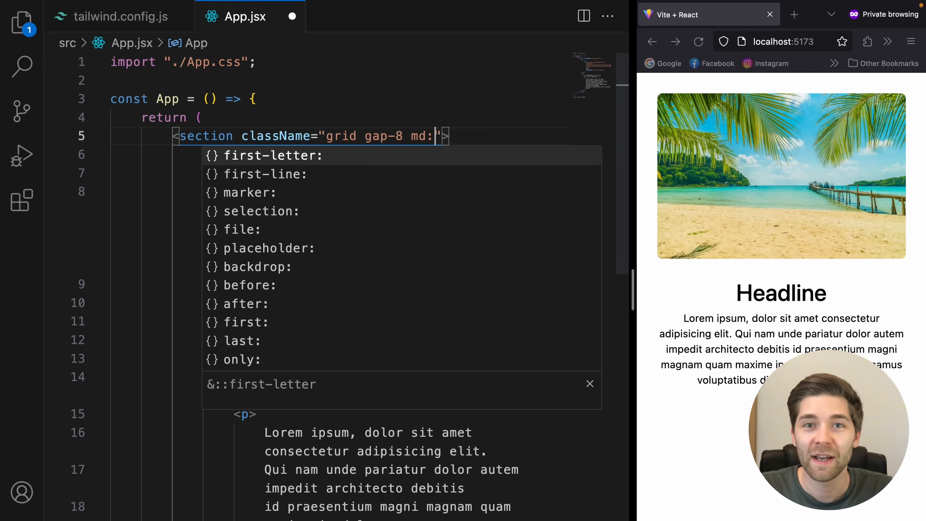
{"action": "type", "text": "grid-c"}
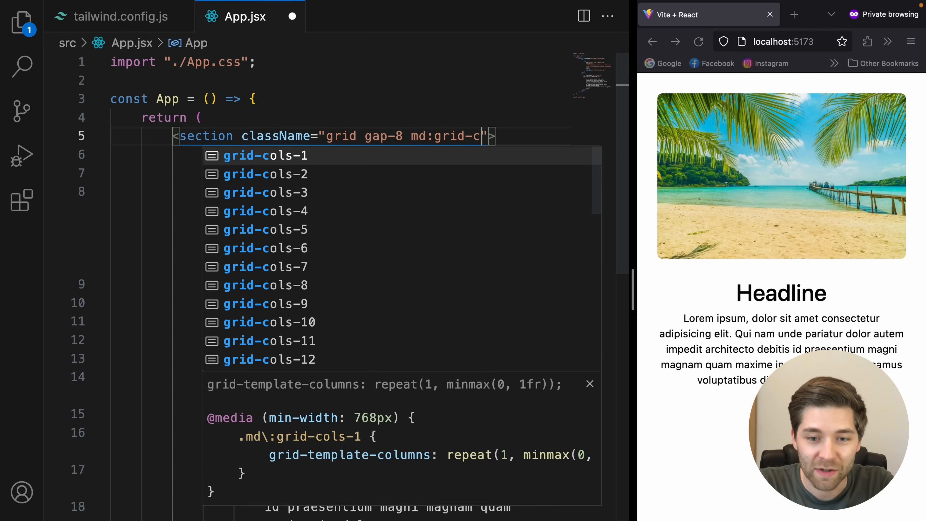
{"action": "type", "text": "2"}
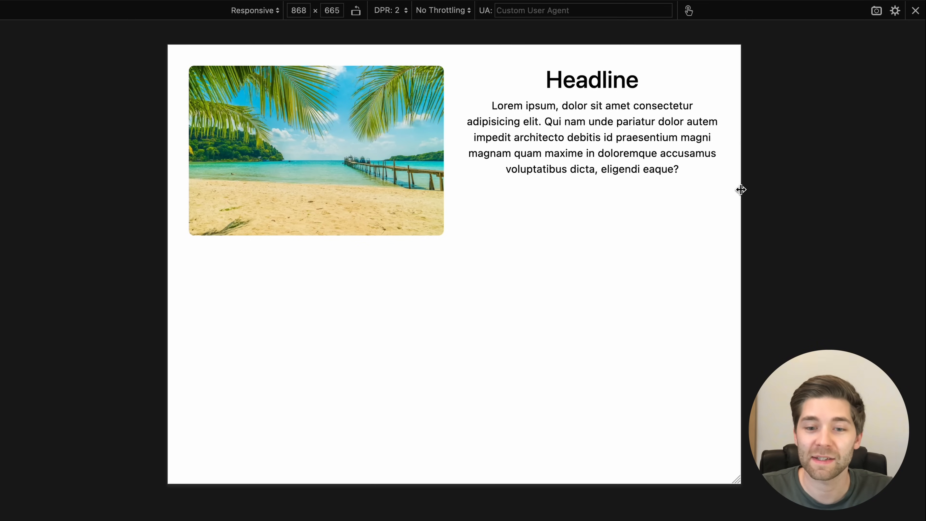
{"action": "mouse_move", "coordinate": [481, 108]}
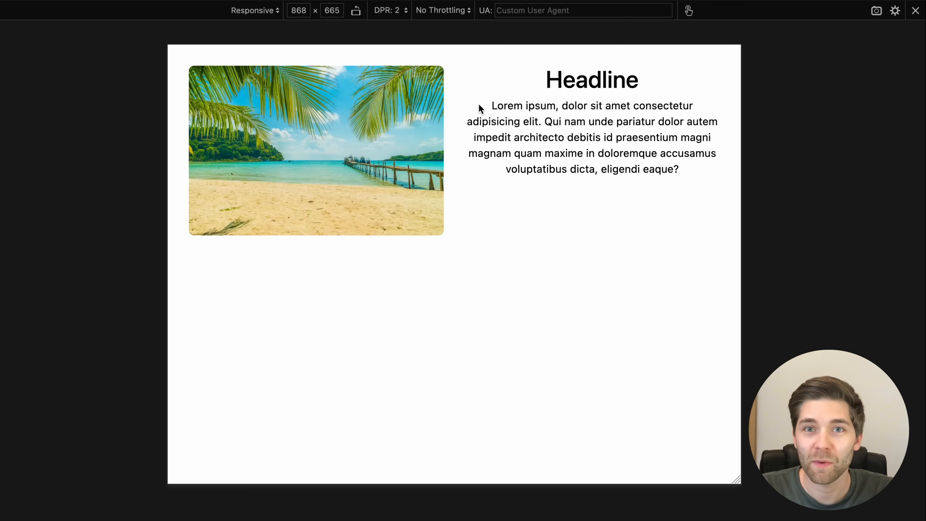
{"action": "mouse_move", "coordinate": [484, 105]}
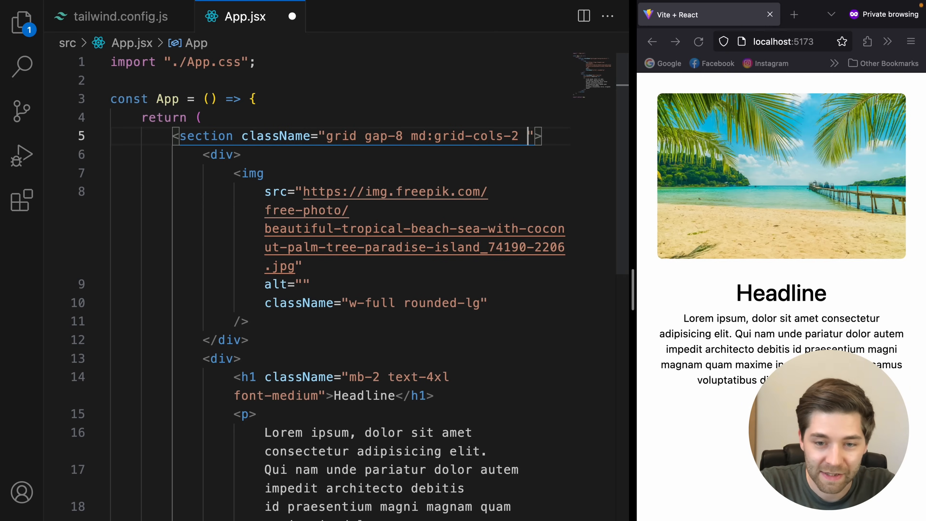
Step: Append md:items-center and md:text-left to the section classes, removing duplicates, and save
{"action": "type", "text": "md:items-center md"}
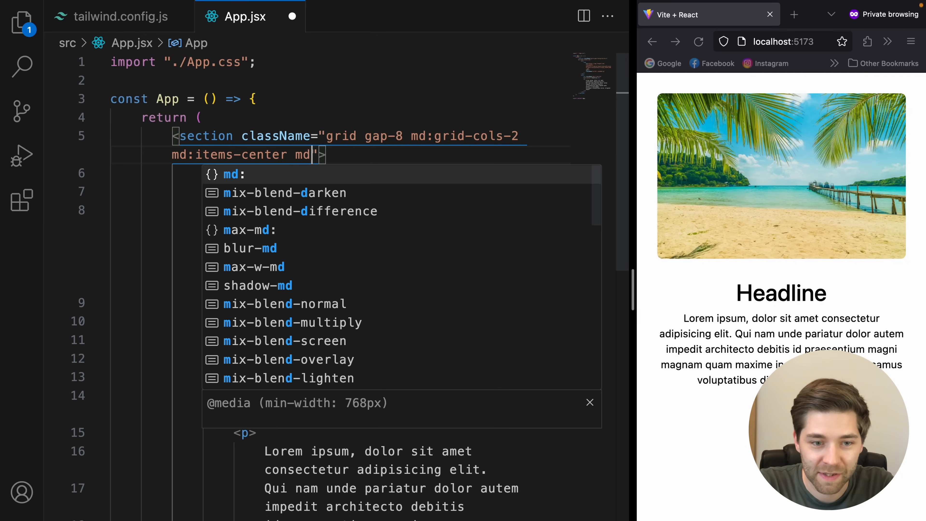
{"action": "type", "text": "text-"}
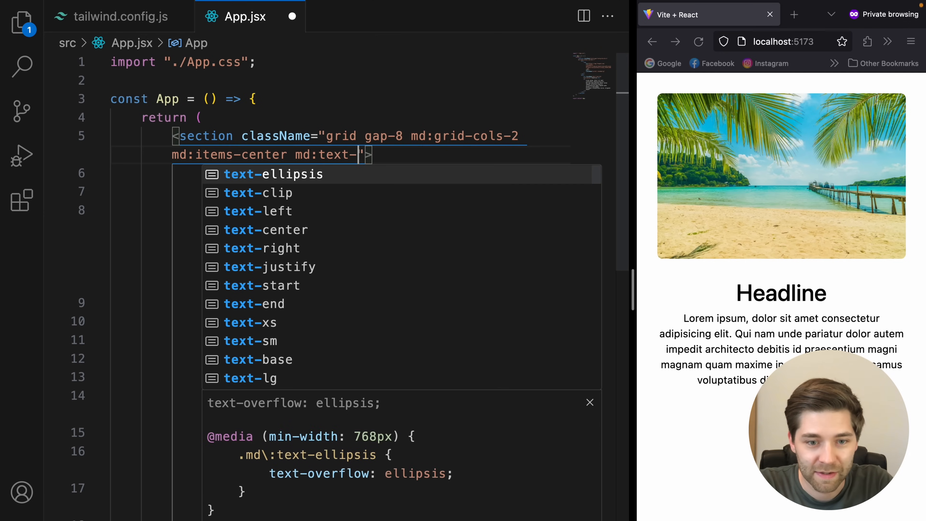
{"action": "type", "text": "left"}
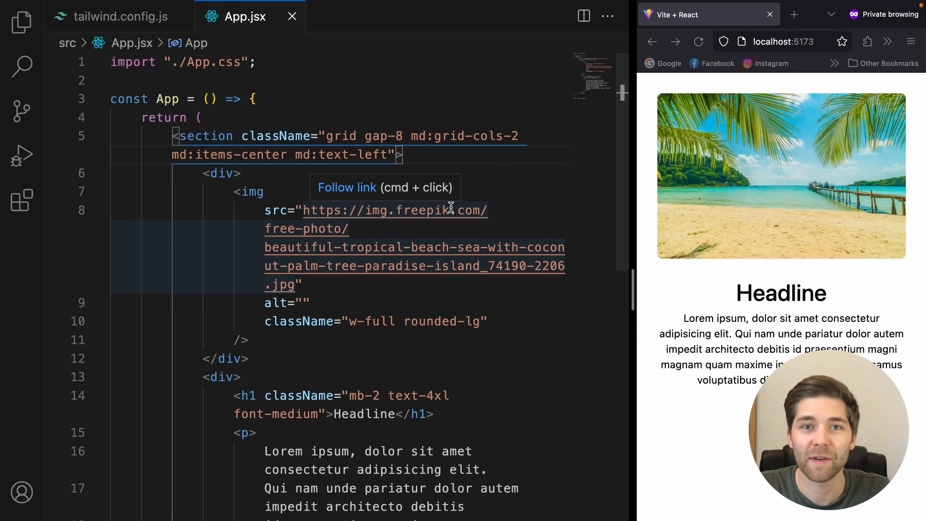
{"action": "mouse_move", "coordinate": [444, 158]}
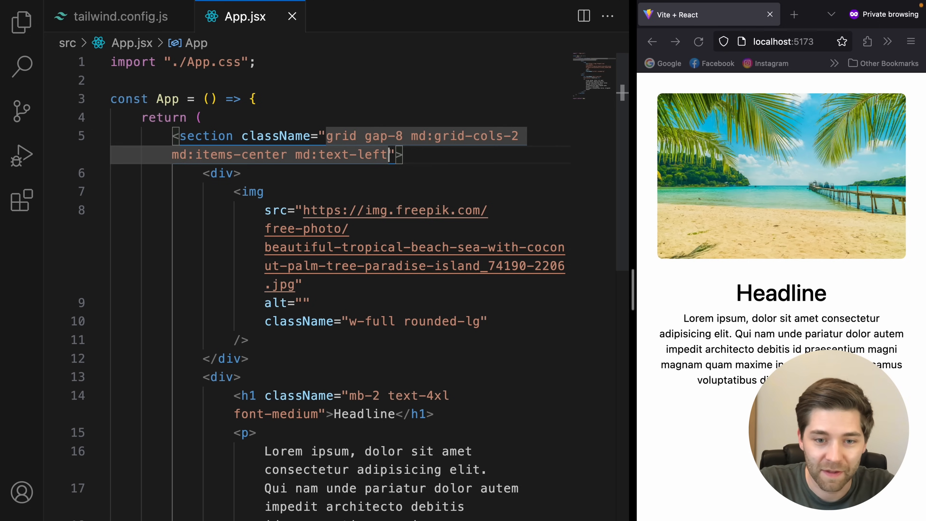
{"action": "type", "text": "md:im"}
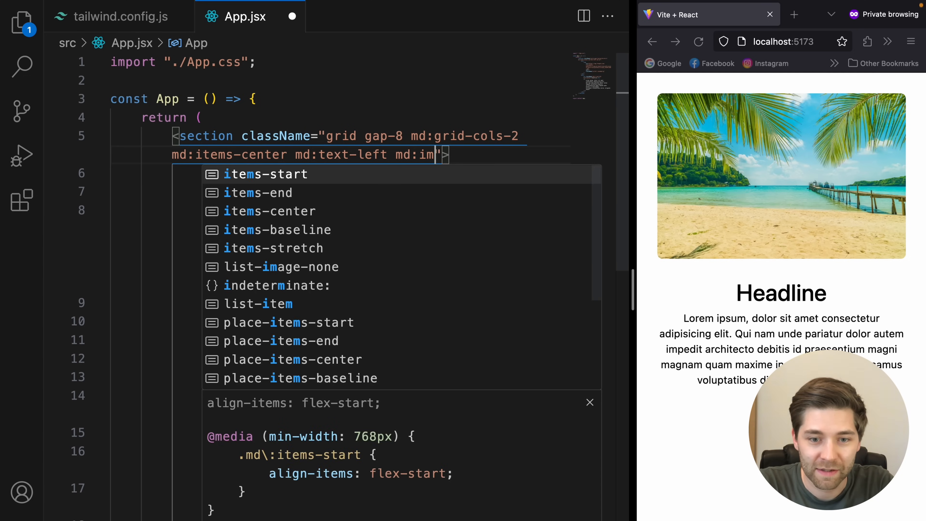
{"action": "type", "text": "items-center"}
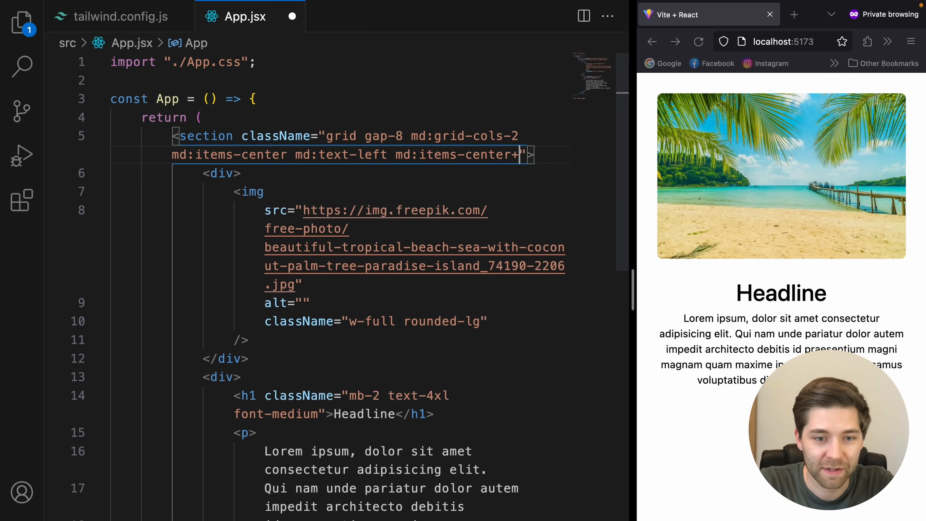
{"action": "type", "text": "+text-left"}
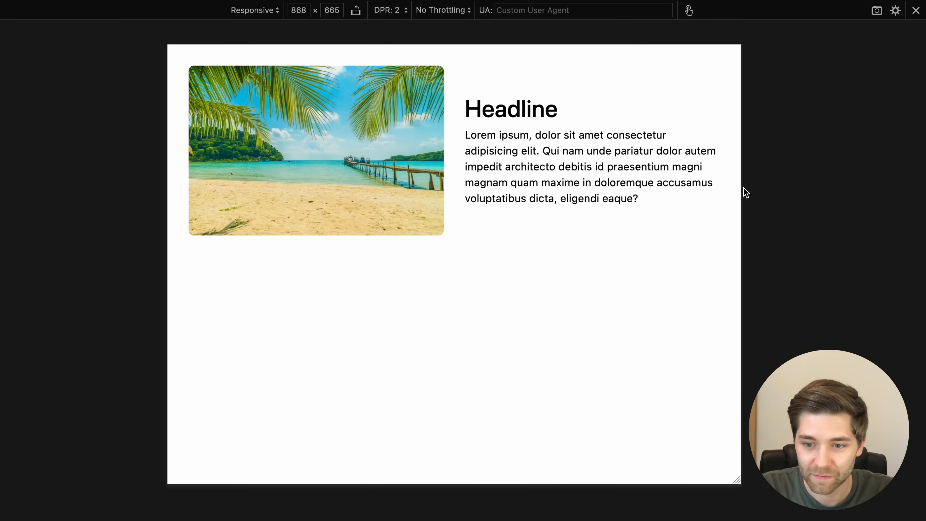
Step: Drag the responsive viewport handle to check the md two-column layout
{"action": "left_click_drag", "start_coordinate": [746, 192], "coordinate": [682, 190]}
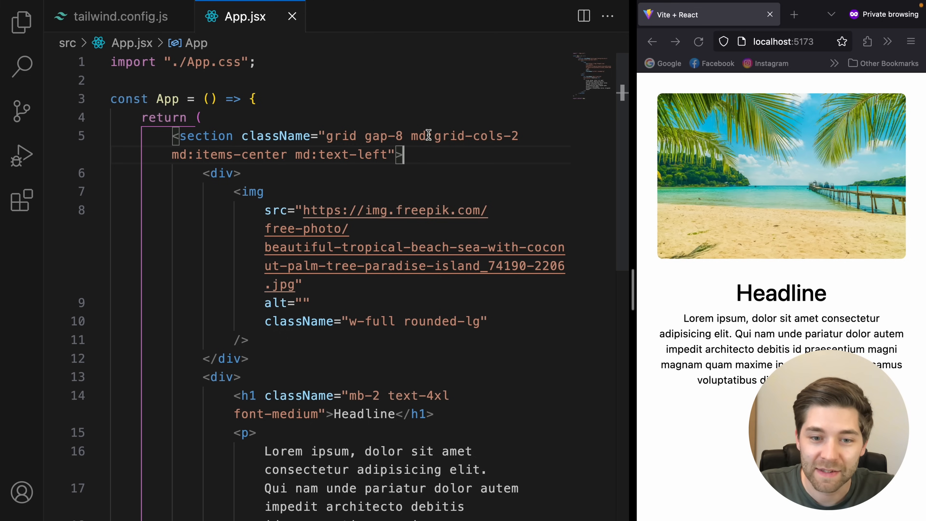
{"action": "double_click", "coordinate": [466, 136]}
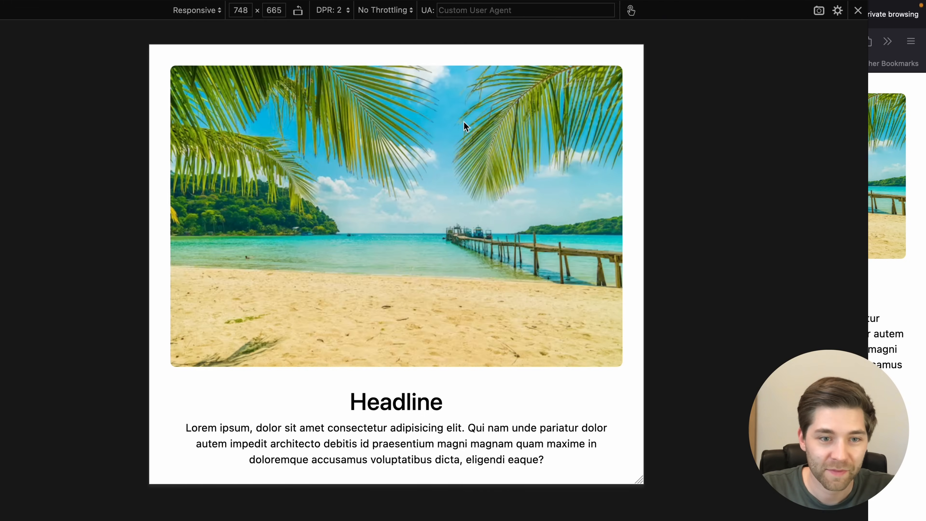
{"action": "left_click", "coordinate": [858, 10]}
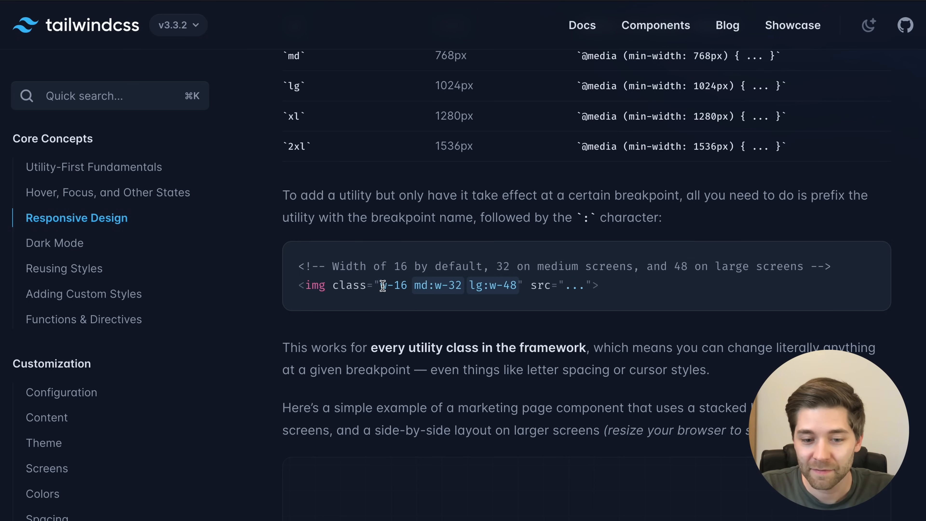
{"action": "double_click", "coordinate": [390, 285]}
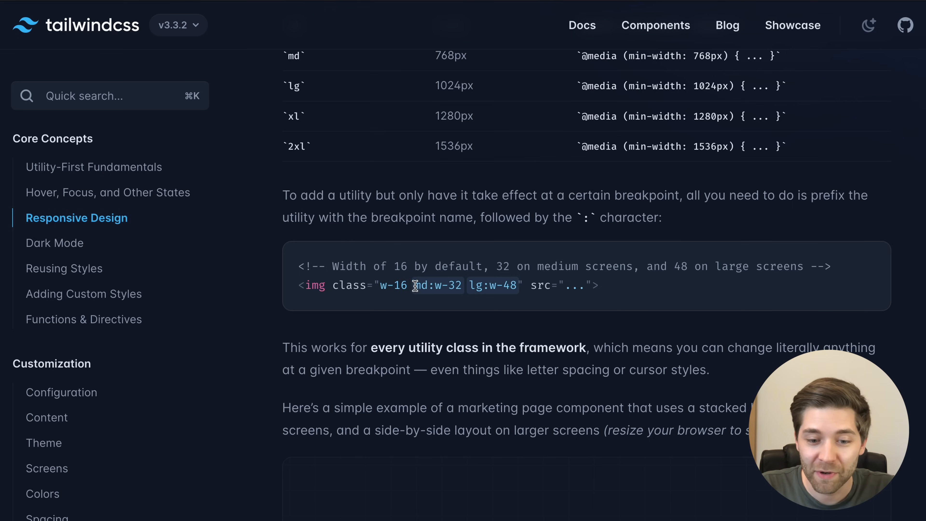
{"action": "double_click", "coordinate": [438, 285]}
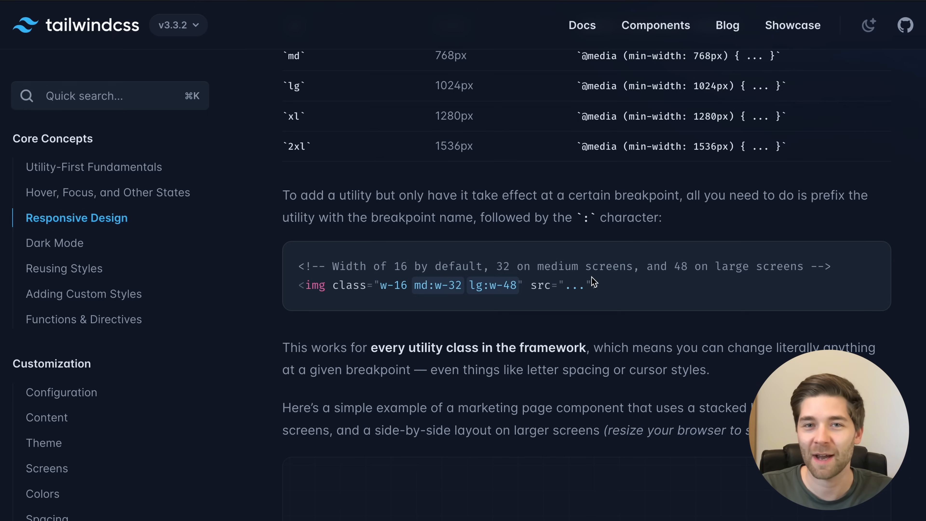
{"action": "scroll", "scroll_direction": "down", "scroll_amount": 3}
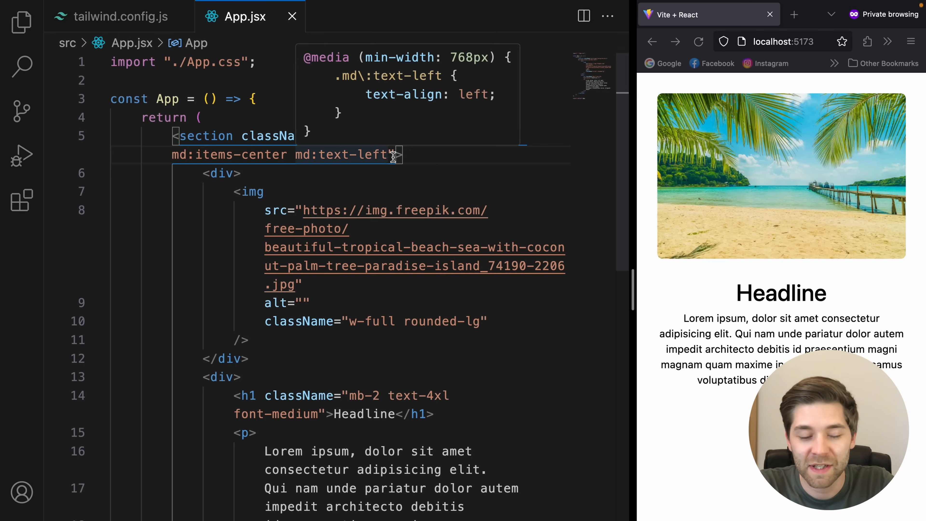
Step: Add sm:max-xl:bg-blue-50 to the section classes, picking bg-blue-50 from IntelliSense
{"action": "type", "text": "sm"}
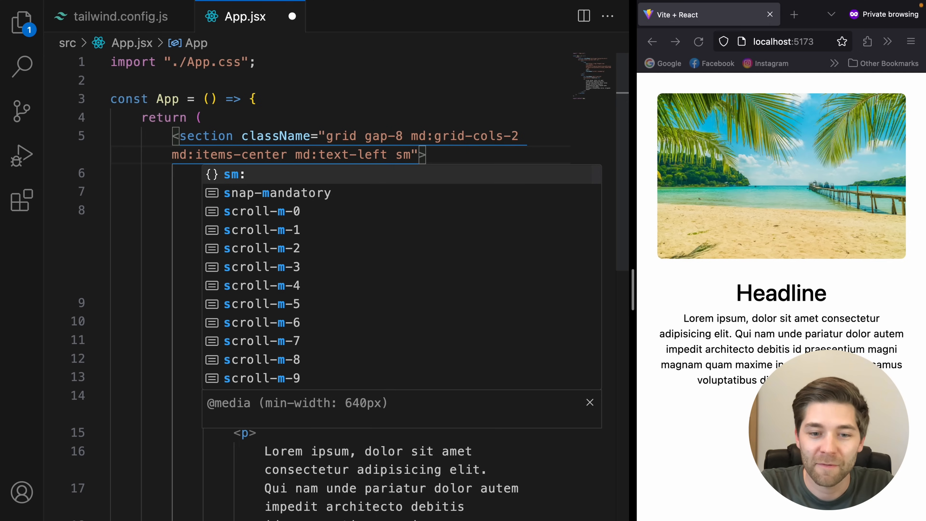
{"action": "type", "text": ":"}
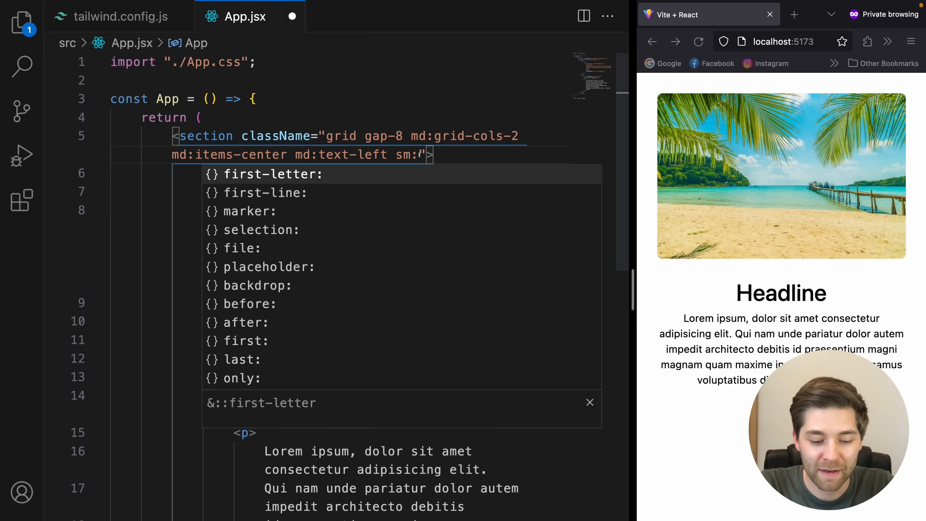
{"action": "type", "text": "max-xl"}
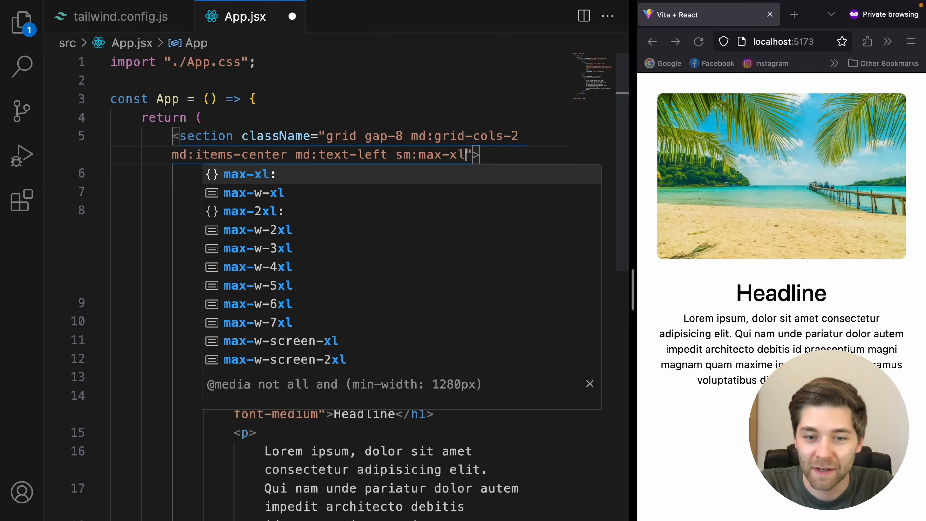
{"action": "type", "text": ":"}
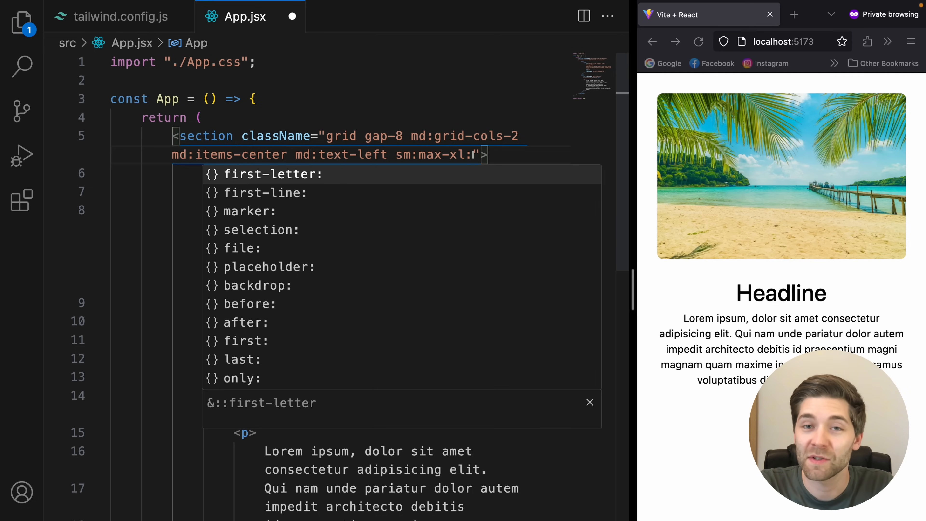
{"action": "type", "text": "bg"}
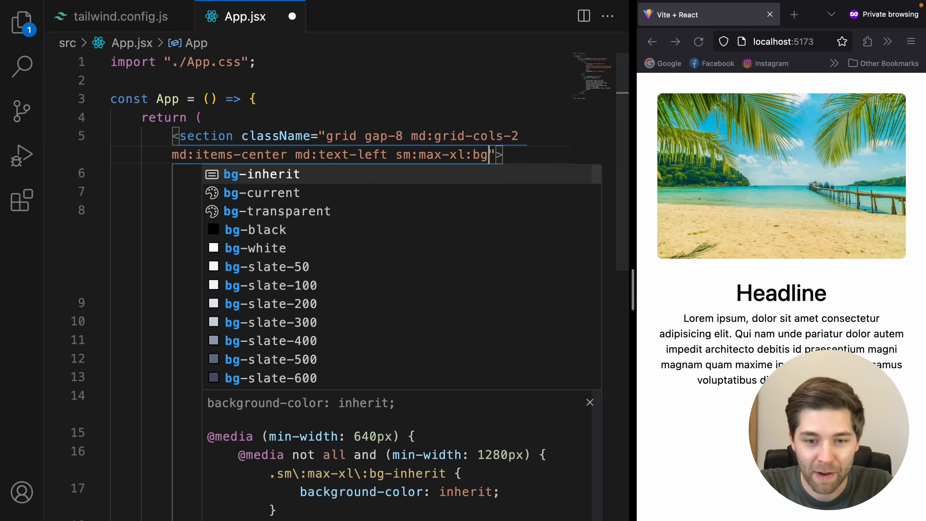
{"action": "type", "text": "blue-"}
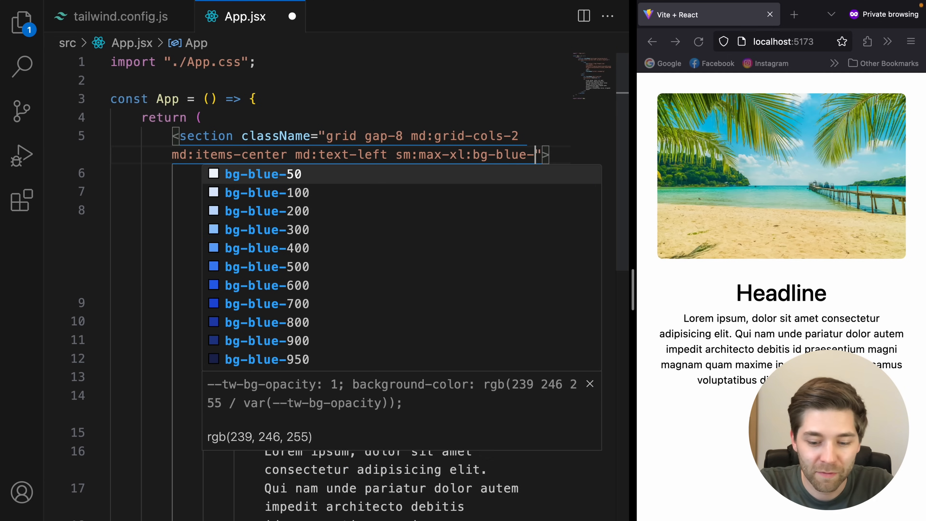
{"action": "left_click", "coordinate": [262, 173]}
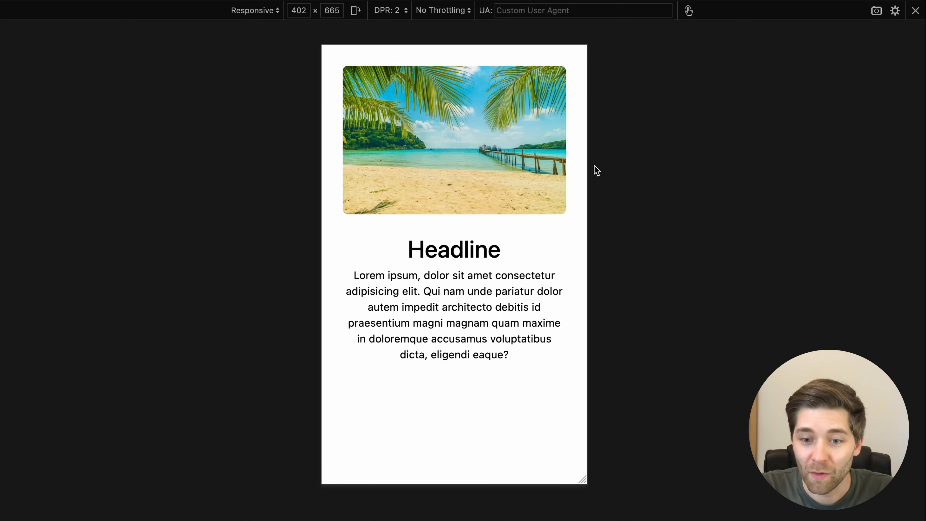
Step: Resize the responsive preview through sm to xl widths to watch the blue background appear and vanish
{"action": "left_click_drag", "start_coordinate": [584, 166], "coordinate": [599, 165]}
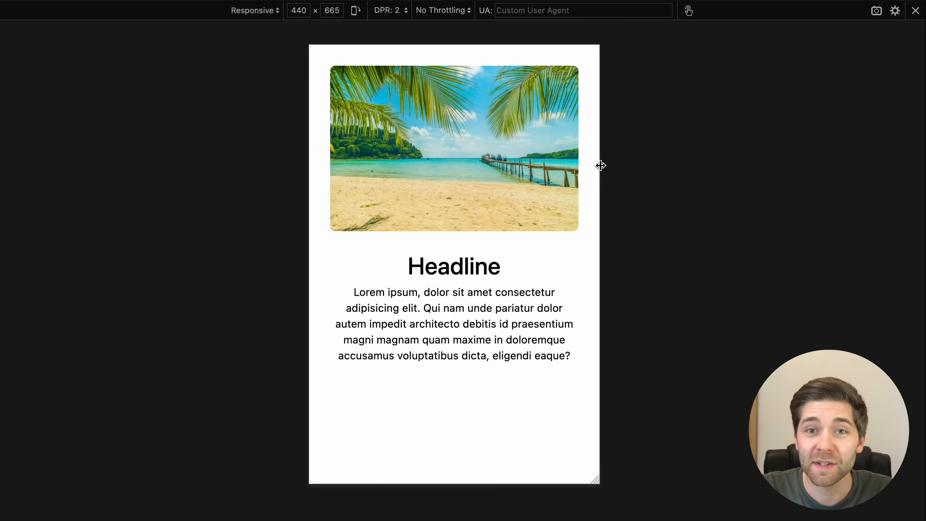
{"action": "left_click_drag", "start_coordinate": [599, 164], "coordinate": [623, 164]}
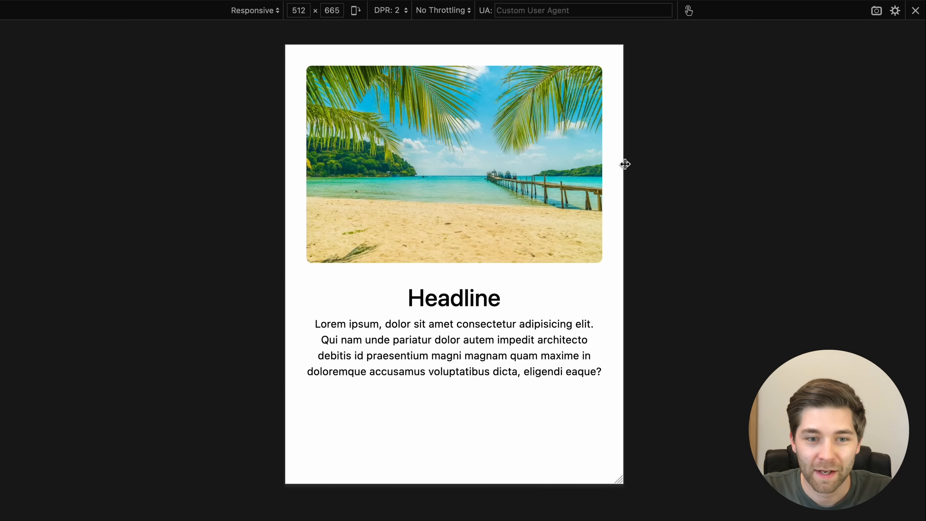
{"action": "left_click_drag", "start_coordinate": [623, 164], "coordinate": [643, 164]}
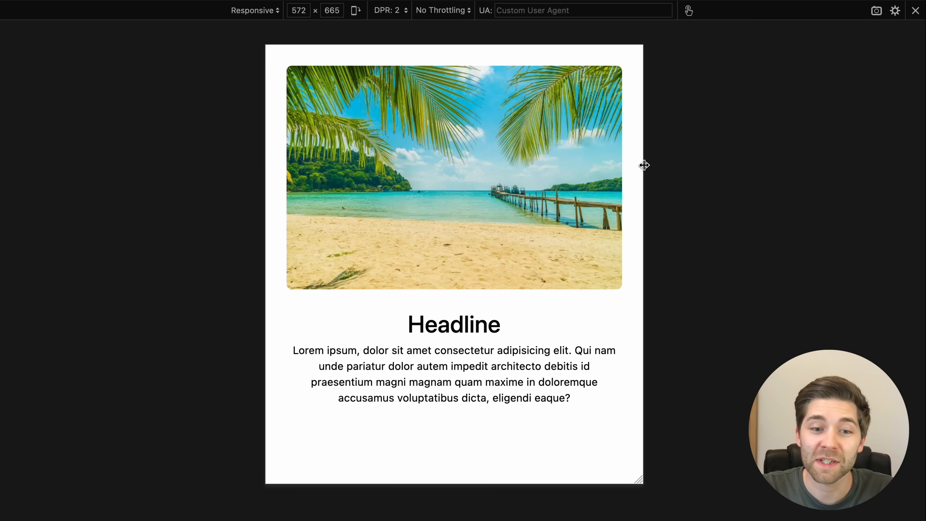
{"action": "left_click_drag", "start_coordinate": [644, 171], "coordinate": [679, 171]}
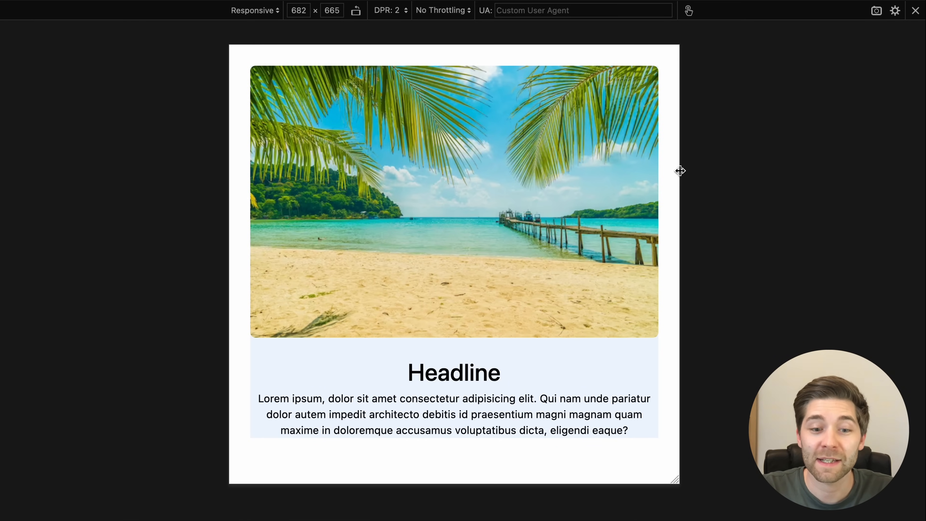
{"action": "left_click_drag", "start_coordinate": [678, 171], "coordinate": [700, 172]}
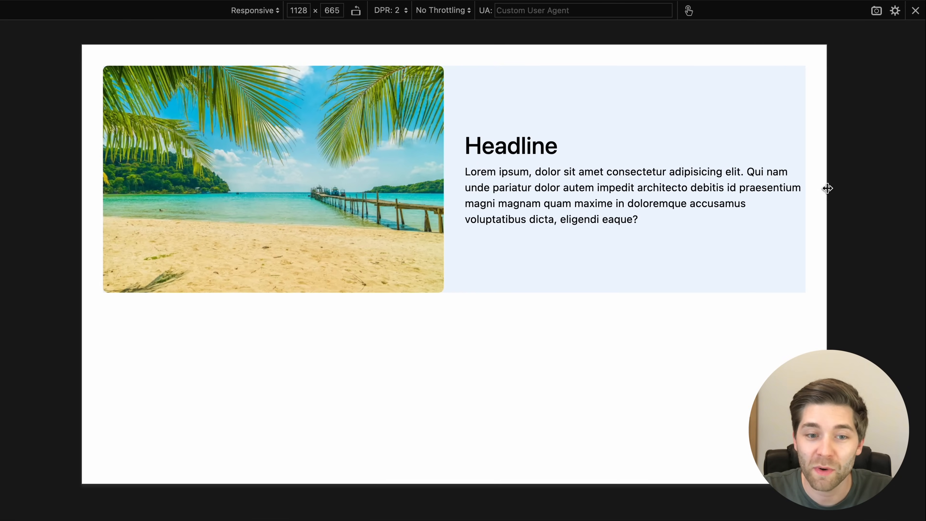
{"action": "left_click_drag", "start_coordinate": [827, 189], "coordinate": [870, 189]}
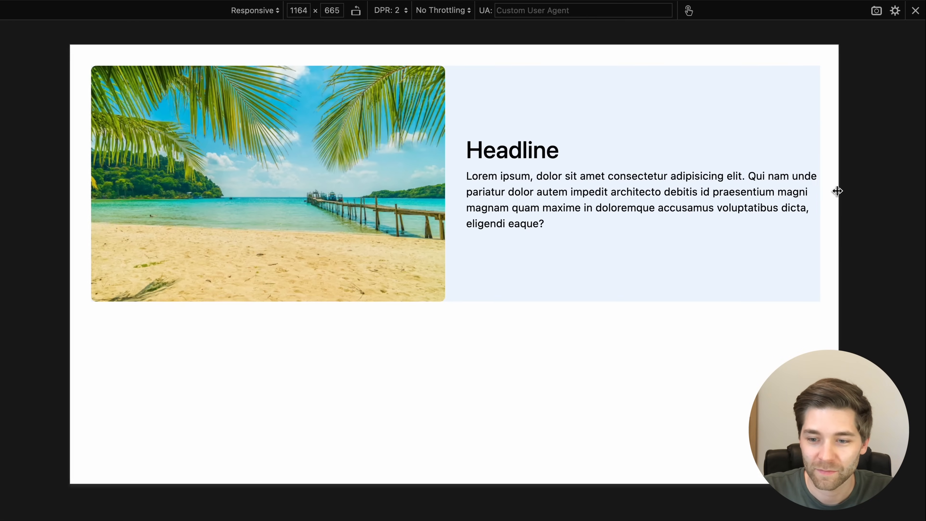
{"action": "left_click_drag", "start_coordinate": [837, 191], "coordinate": [799, 190]}
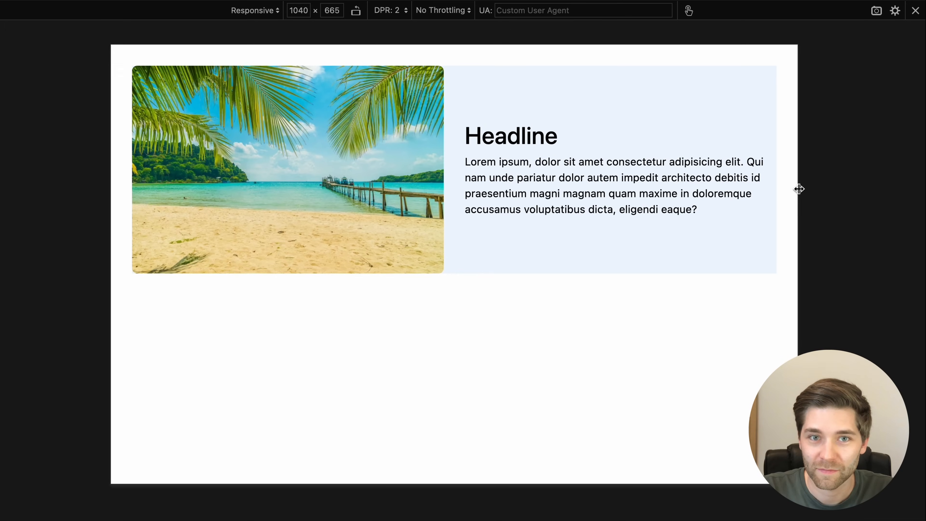
{"action": "left_click_drag", "start_coordinate": [800, 189], "coordinate": [862, 195]}
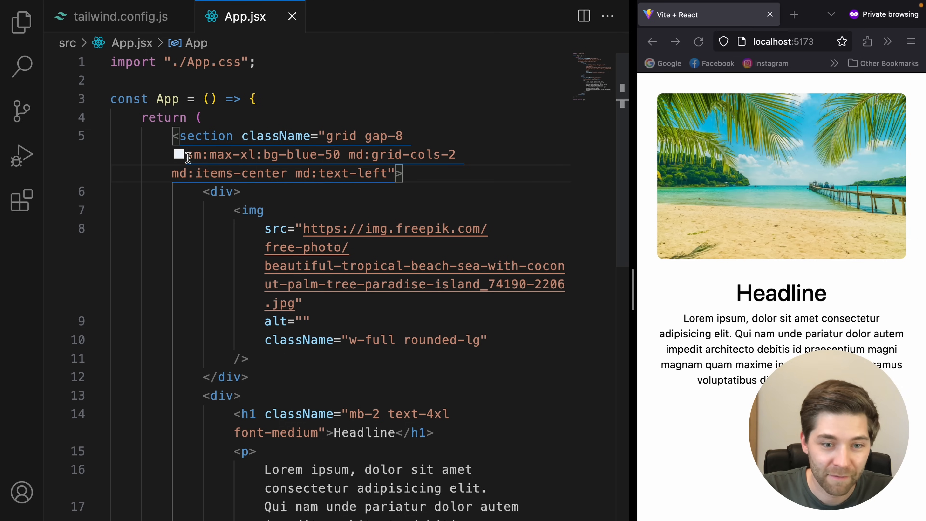
Step: Add another sm:max-xl: prefixed utility beside the light blue background class
{"action": "double_click", "coordinate": [225, 155]}
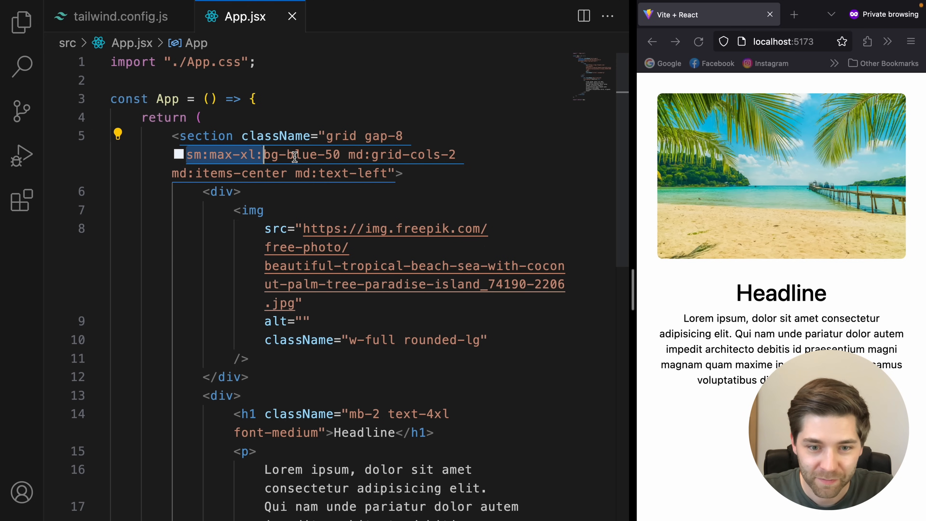
{"action": "type", "text": "sm:max-xl:"}
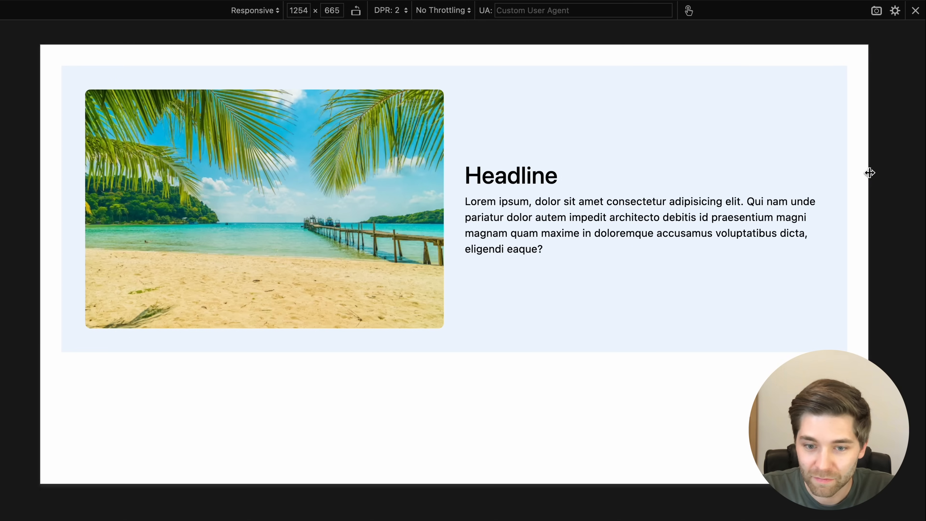
Step: Resize the responsive preview to about 1016 px to check the section's new padding
{"action": "left_click_drag", "start_coordinate": [870, 173], "coordinate": [792, 172]}
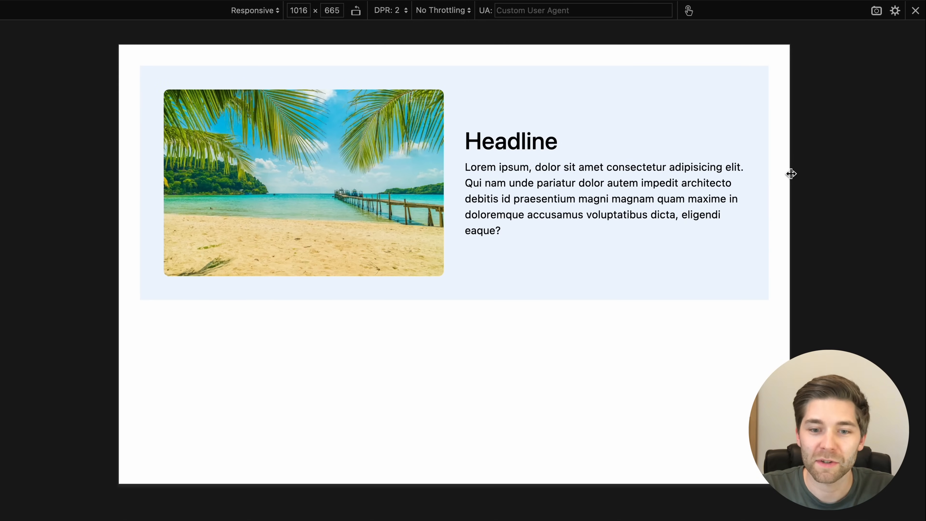
{"action": "left_click_drag", "start_coordinate": [792, 174], "coordinate": [744, 188]}
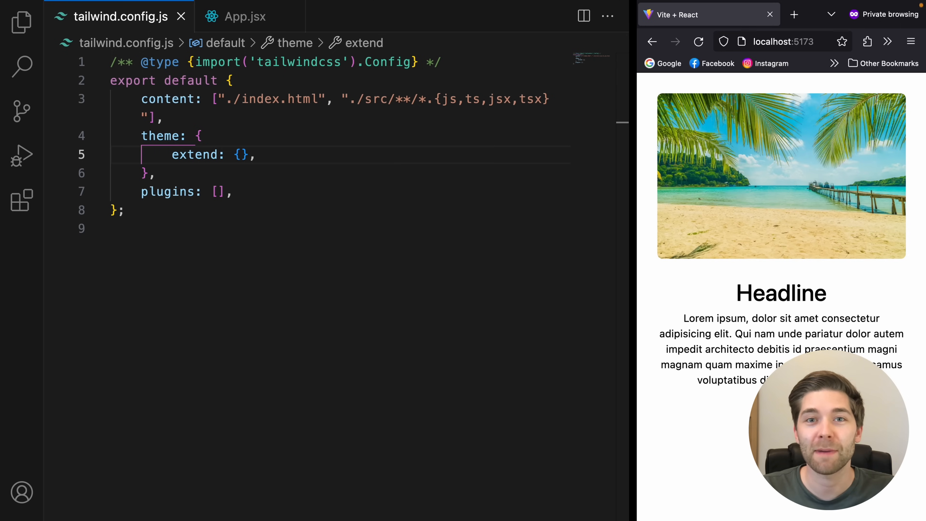
{"action": "mouse_move", "coordinate": [306, 184]}
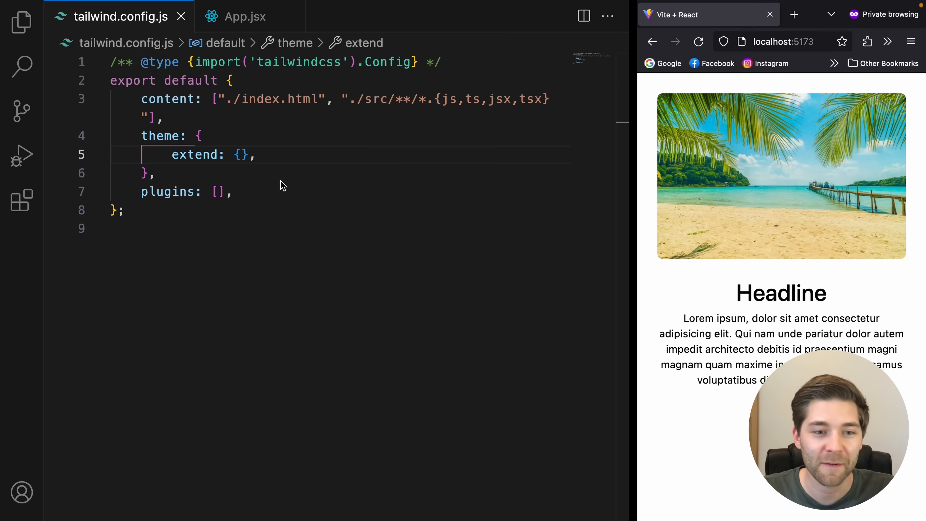
Step: Add an empty screens object inside theme in tailwind.config.js
{"action": "double_click", "coordinate": [164, 136]}
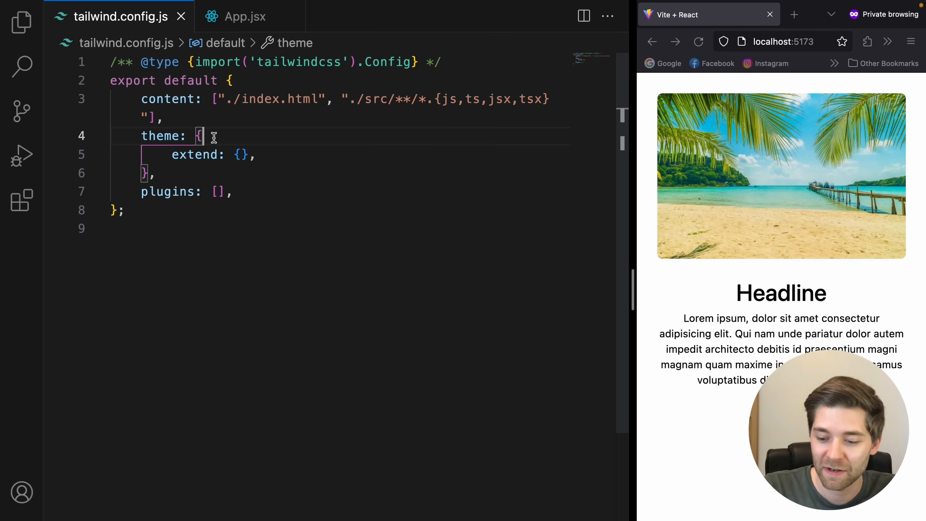
{"action": "key", "text": "Enter"}
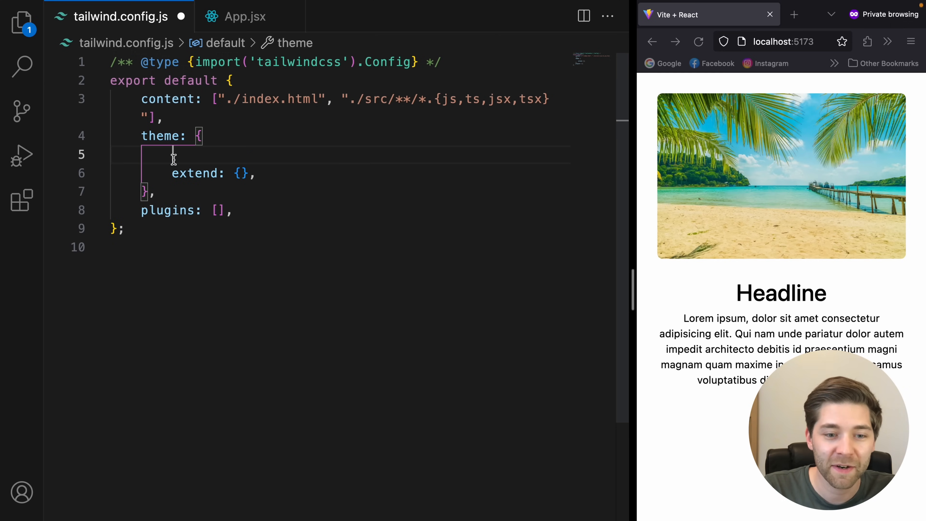
{"action": "double_click", "coordinate": [195, 173]}
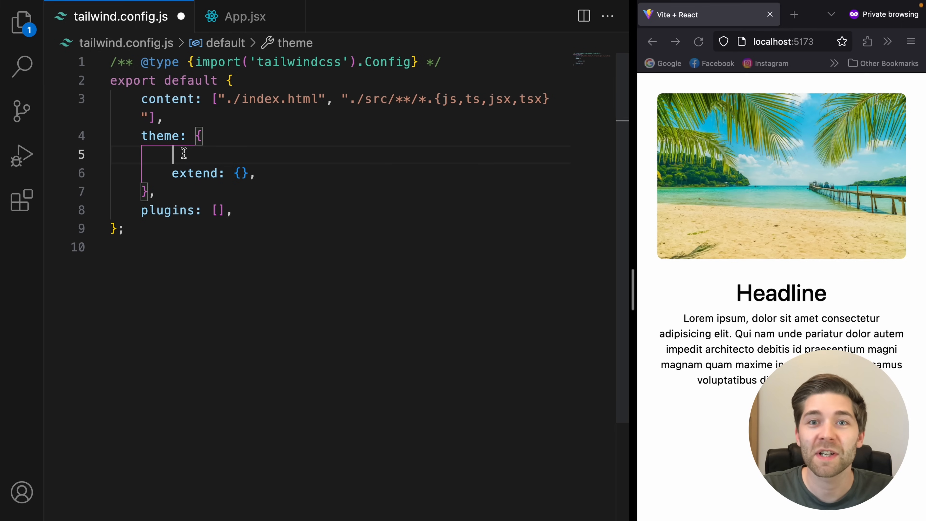
{"action": "type", "text": "screens: {"}
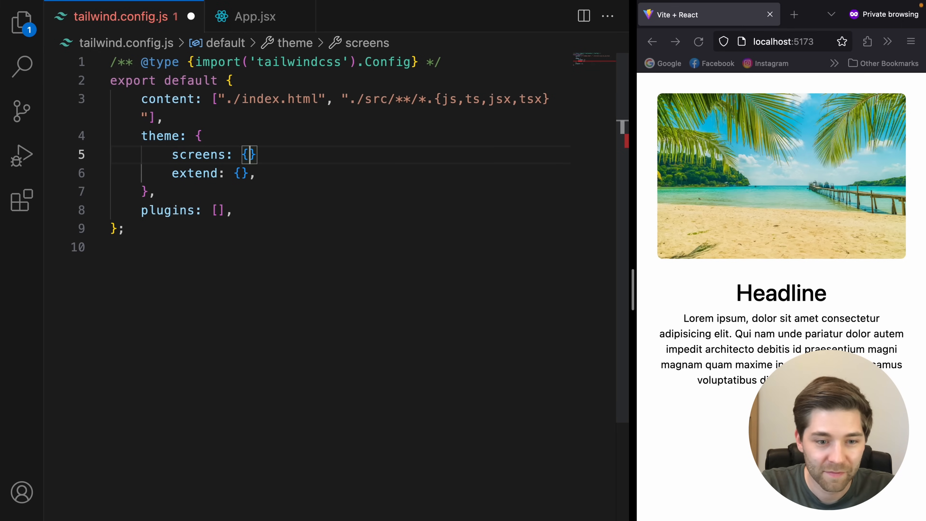
{"action": "key", "text": "Enter"}
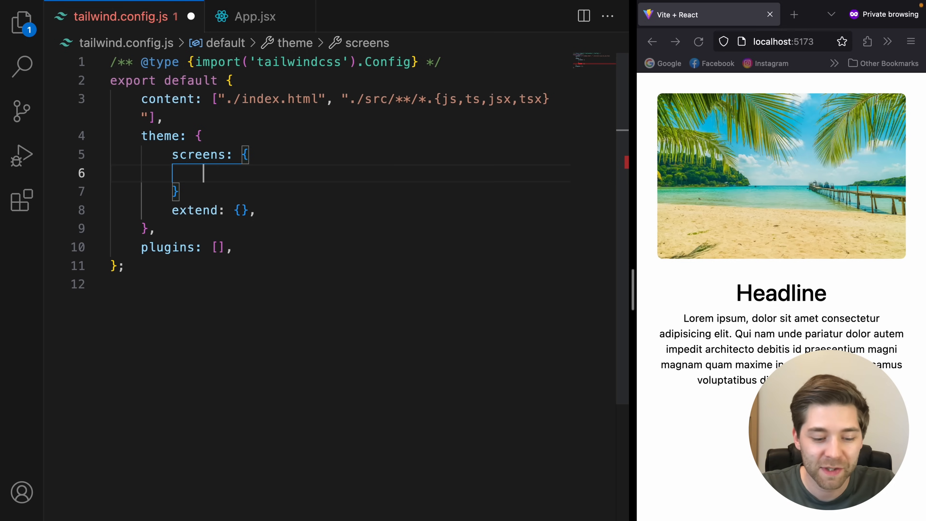
Step: Define the tablet breakpoint as "690px" in screens and save the file
{"action": "type", "text": "\"tablet\""}
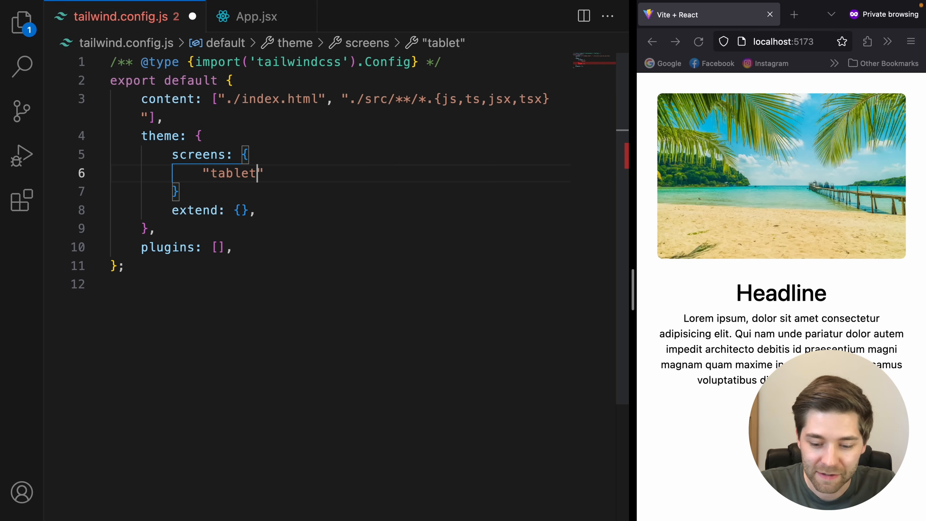
{"action": "type", "text": ":"}
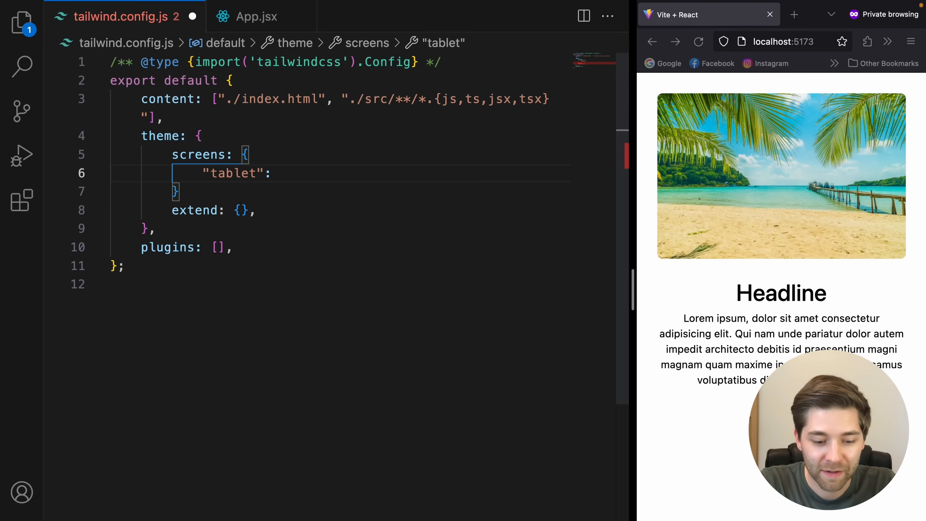
{"action": "type", "text": "\"690px\""}
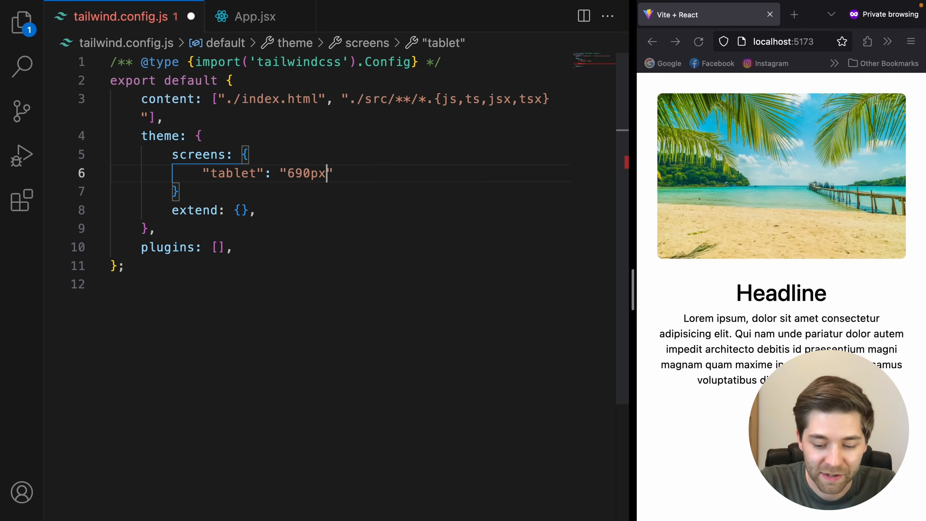
{"action": "type", "text": ","}
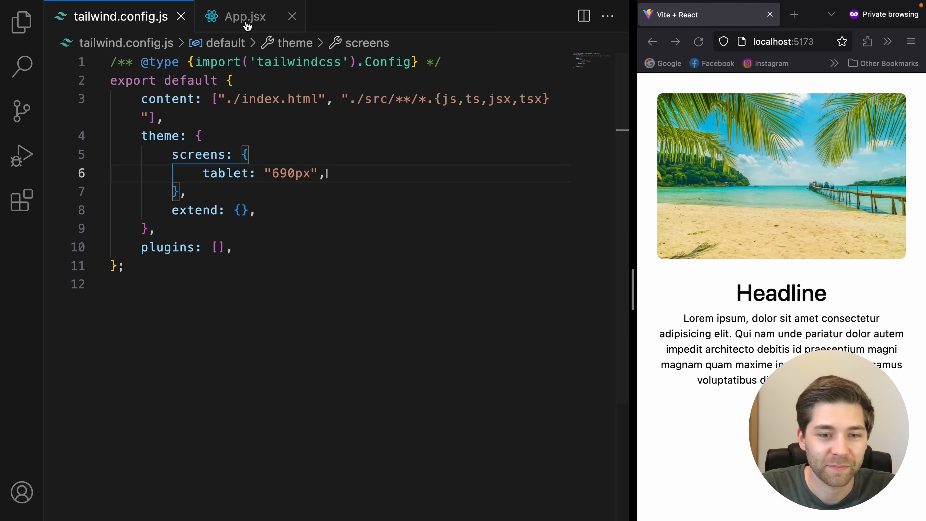
Step: Replace App.jsx's md: prefixes with tablet: on the section classes, then return to the config
{"action": "left_click", "coordinate": [245, 16]}
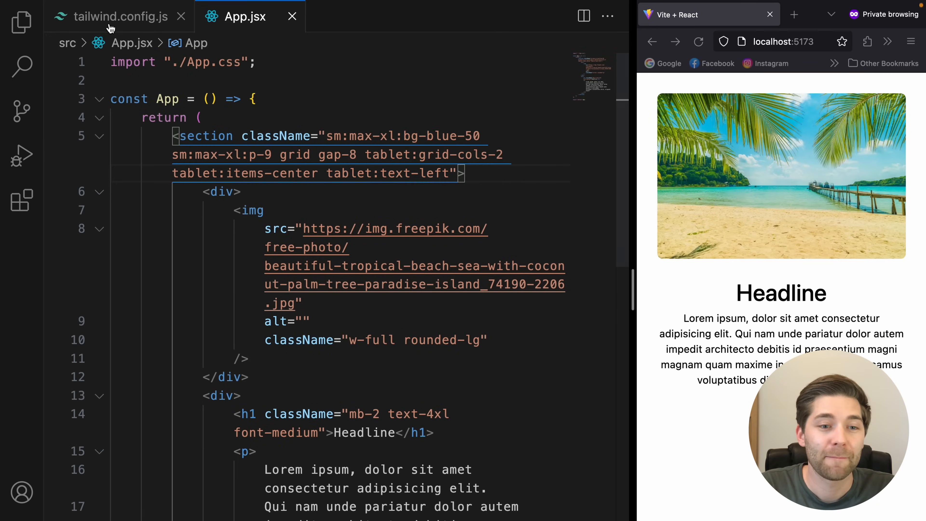
{"action": "left_click", "coordinate": [120, 16]}
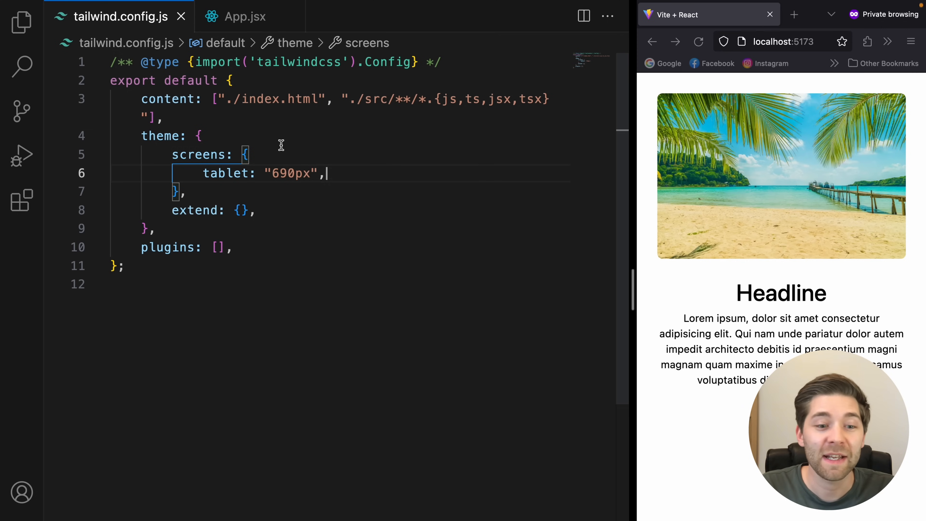
Step: Remove the tablet screens override and start a screens object inside theme.extend
{"action": "double_click", "coordinate": [195, 210]}
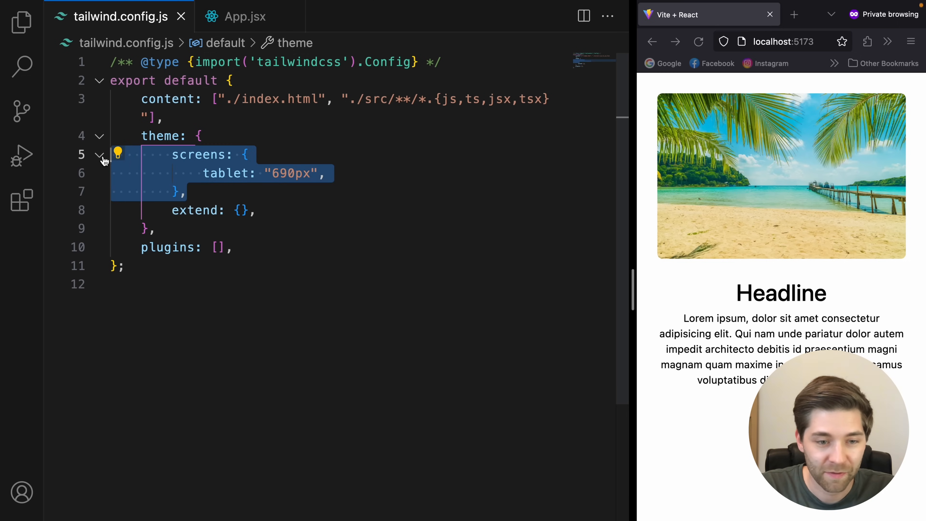
{"action": "key", "text": "Delete"}
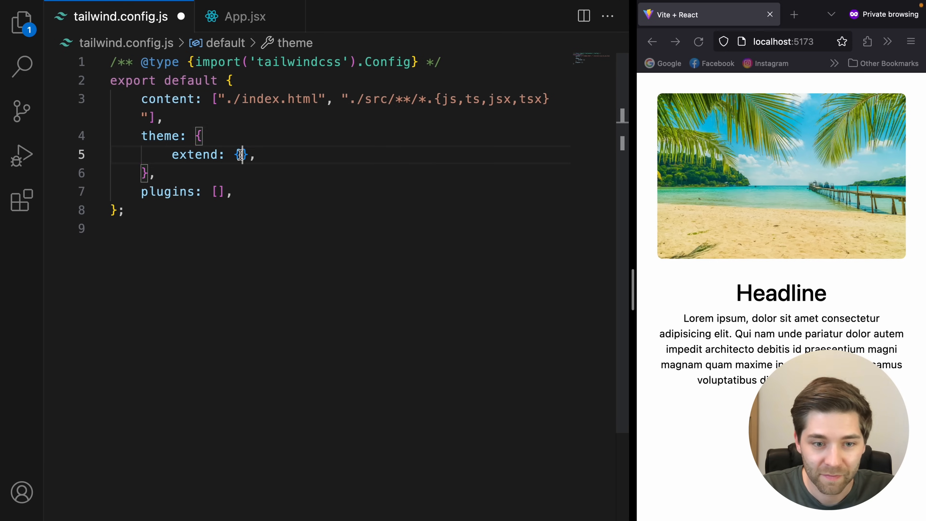
{"action": "key", "text": "Enter"}
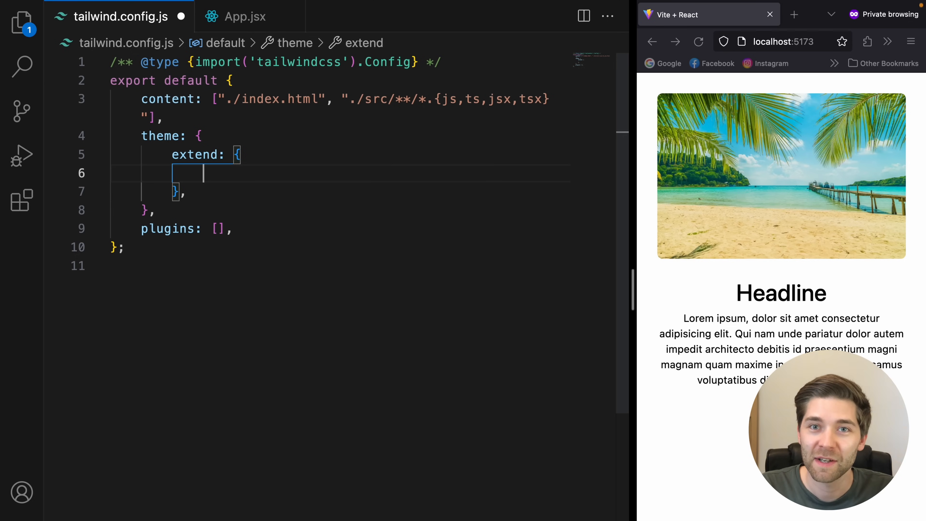
{"action": "type", "text": "scr"}
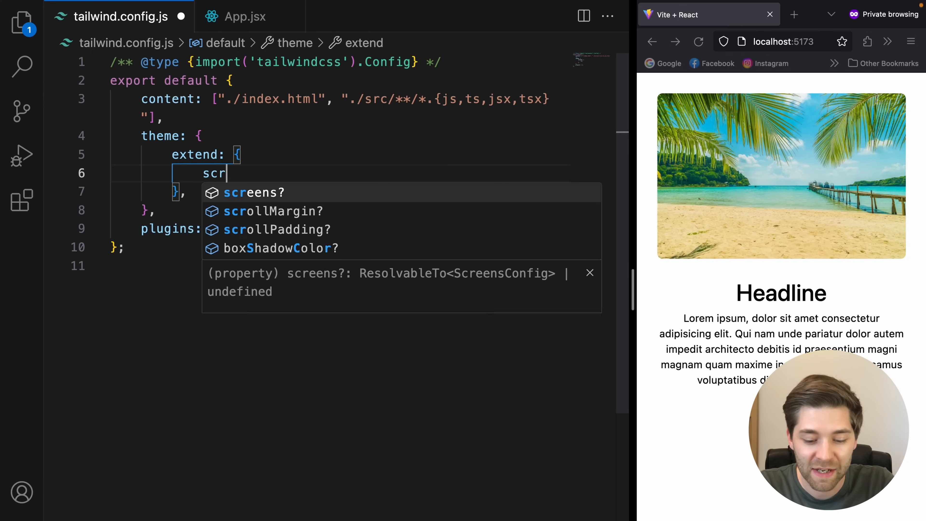
{"action": "key", "text": "Tab"}
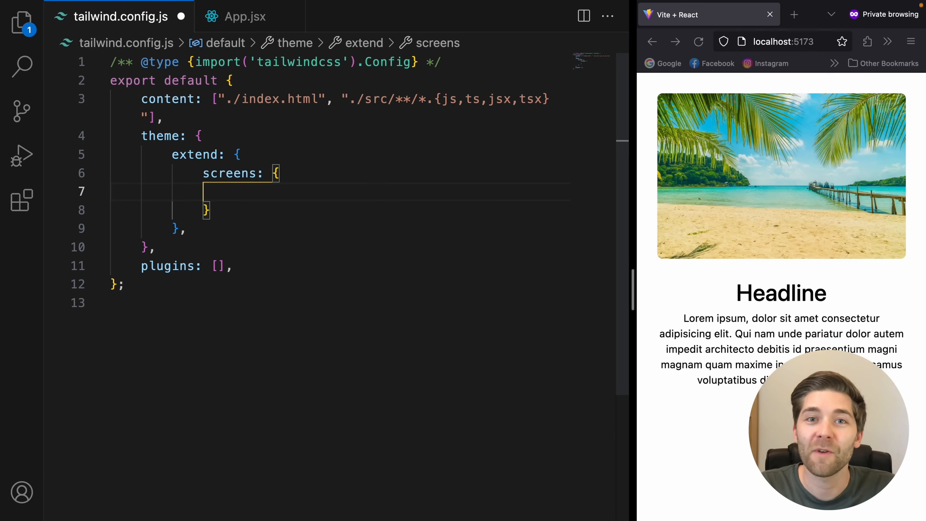
Step: Define md as "800px" in the extended screens
{"action": "type", "text": "\"\""}
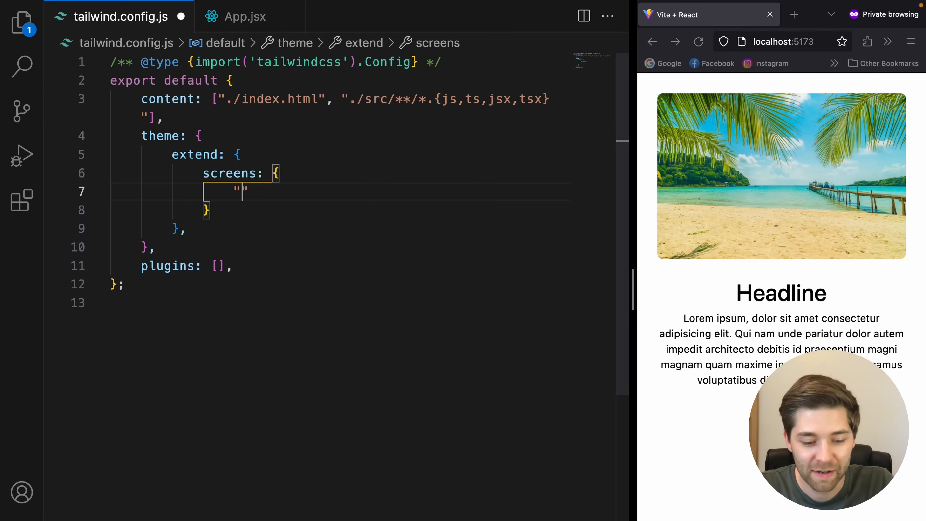
{"action": "type", "text": "md"}
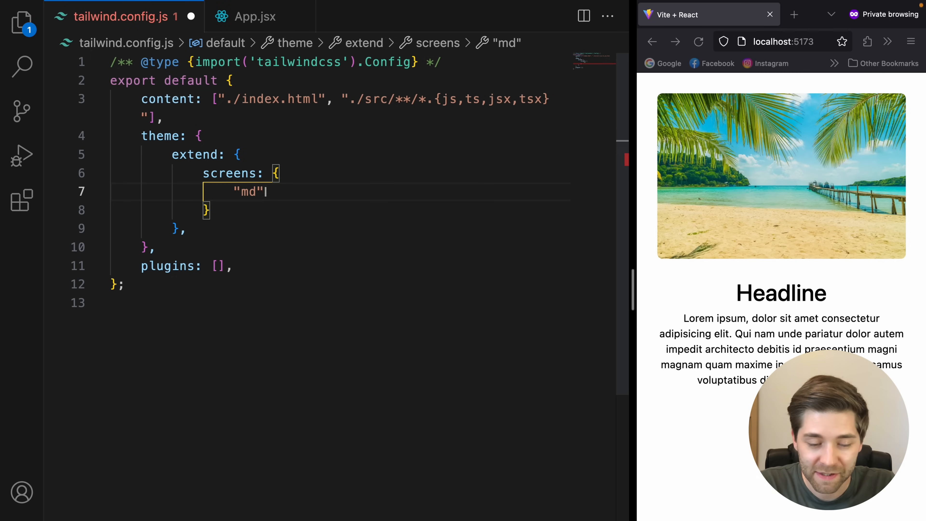
{"action": "type", "text": ":"}
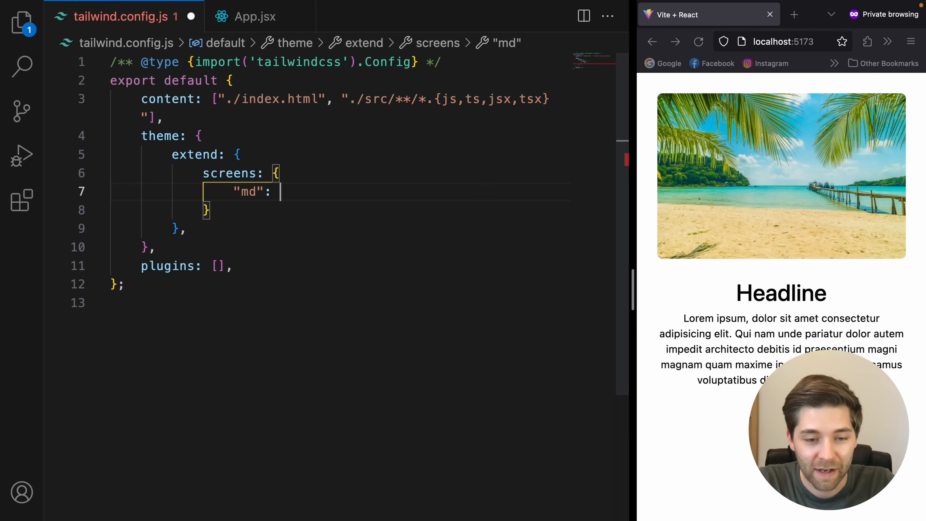
{"action": "type", "text": "\"8\""}
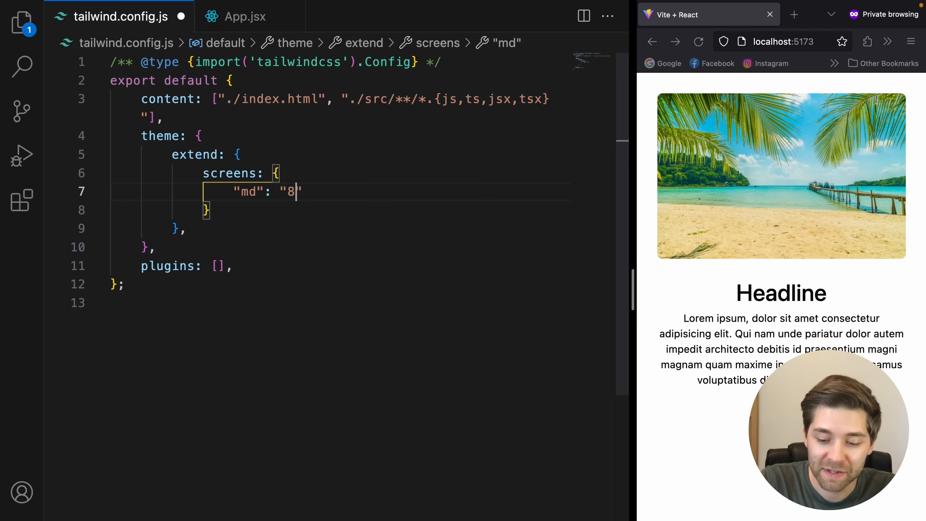
{"action": "type", "text": "00px\","}
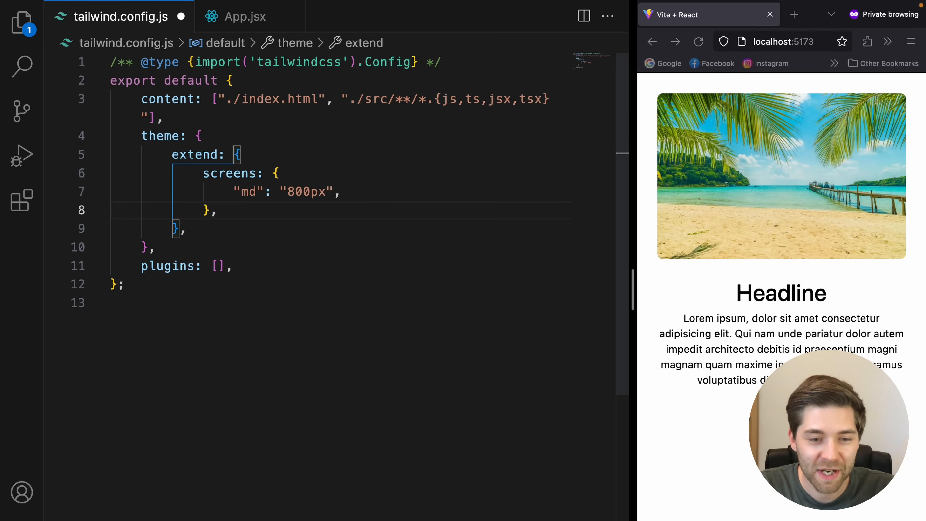
Step: Save App.jsx so Prettier reorders the section classes, then return to the config
{"action": "left_click", "coordinate": [245, 16]}
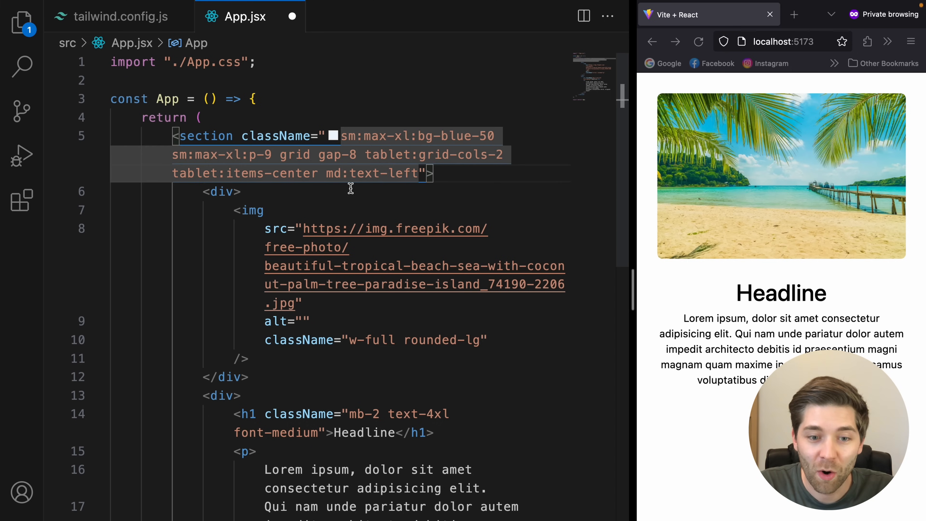
{"action": "mouse_move", "coordinate": [333, 174]}
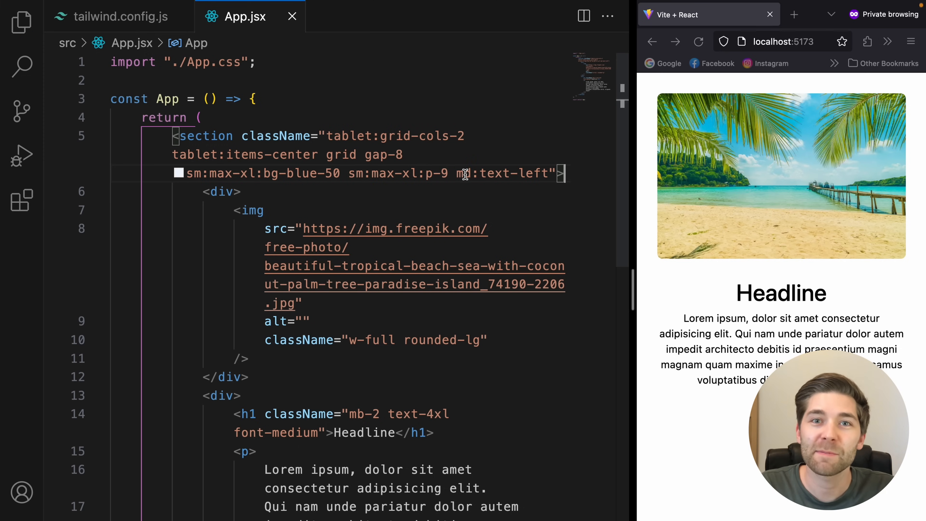
{"action": "mouse_move", "coordinate": [419, 173]}
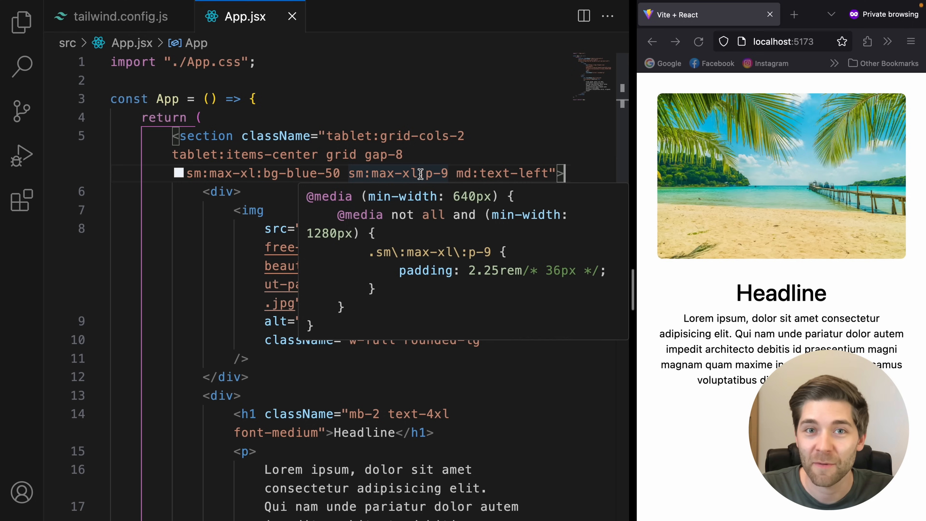
{"action": "left_click", "coordinate": [121, 15]}
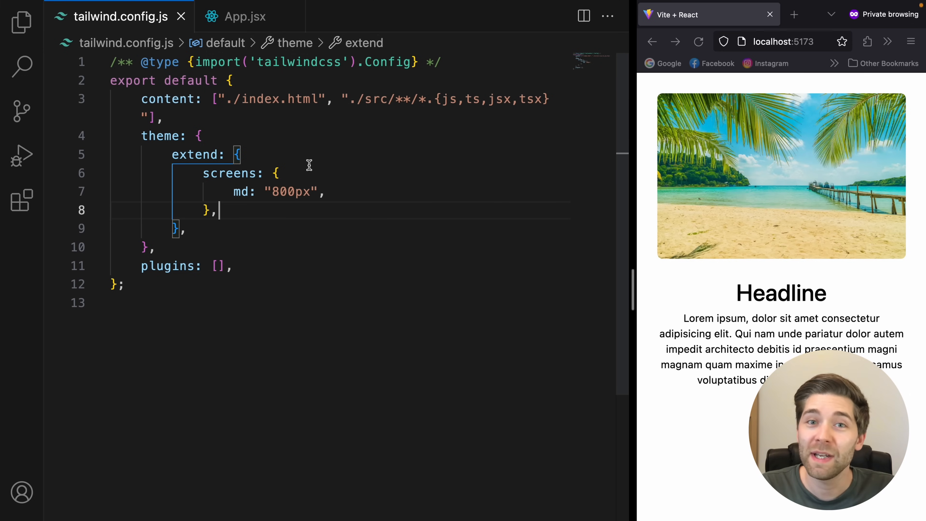
Step: Change the extended md breakpoint to 3xl at 1680px and save
{"action": "double_click", "coordinate": [196, 155]}
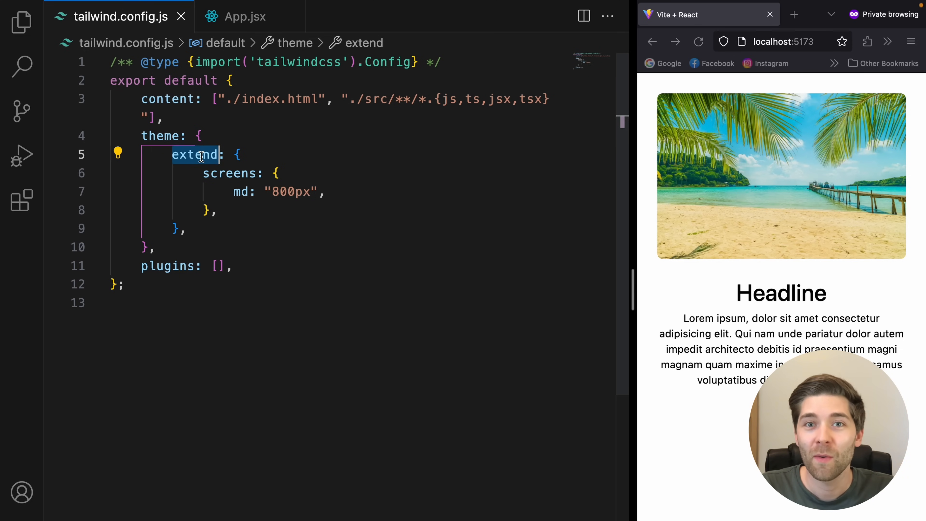
{"action": "left_click", "coordinate": [243, 174]}
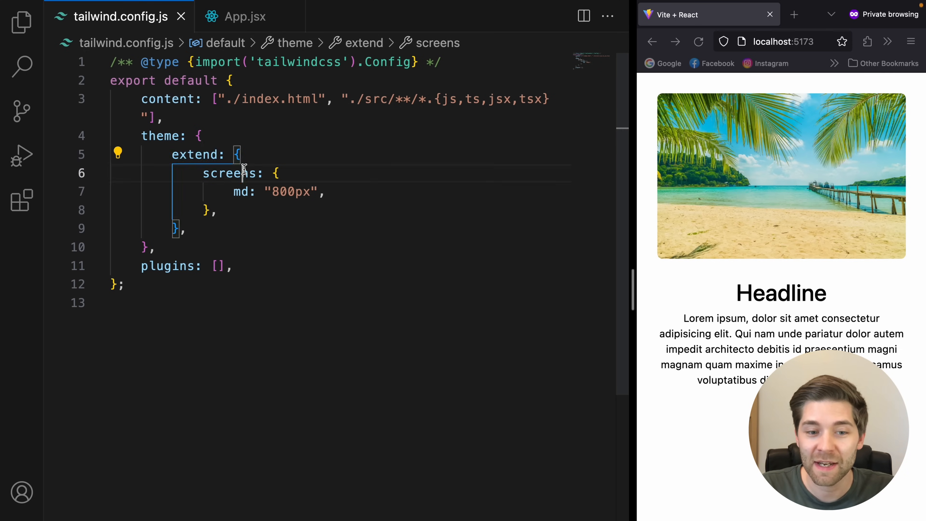
{"action": "left_click", "coordinate": [281, 173]}
{"action": "type", "text": "\"3xl"}
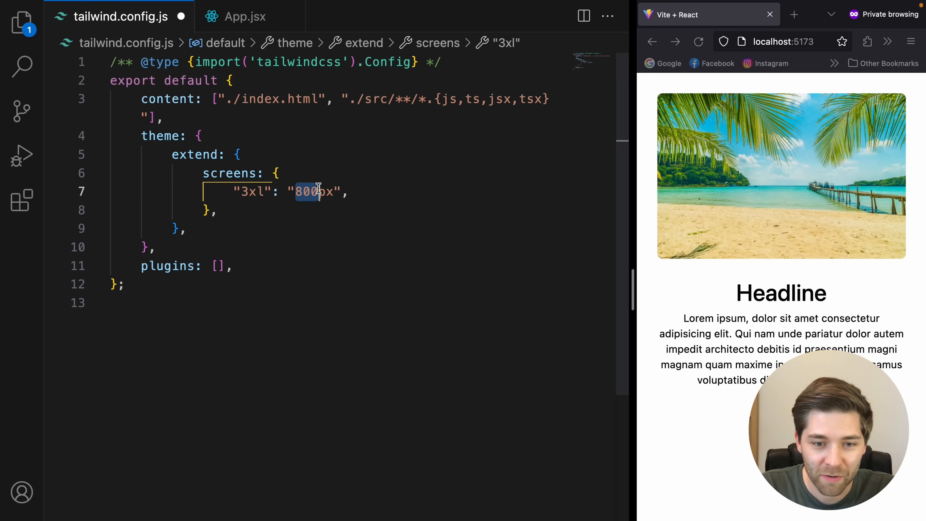
{"action": "type", "text": "168"}
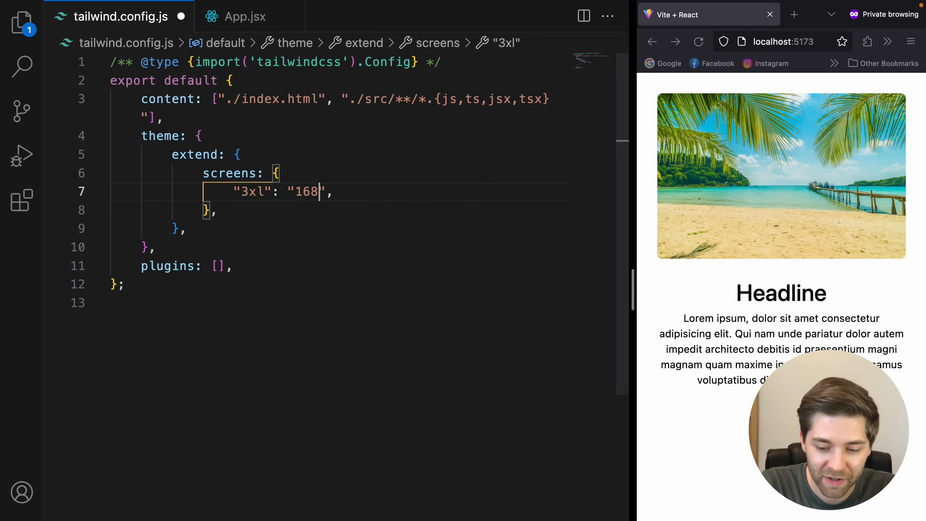
{"action": "type", "text": "0px"}
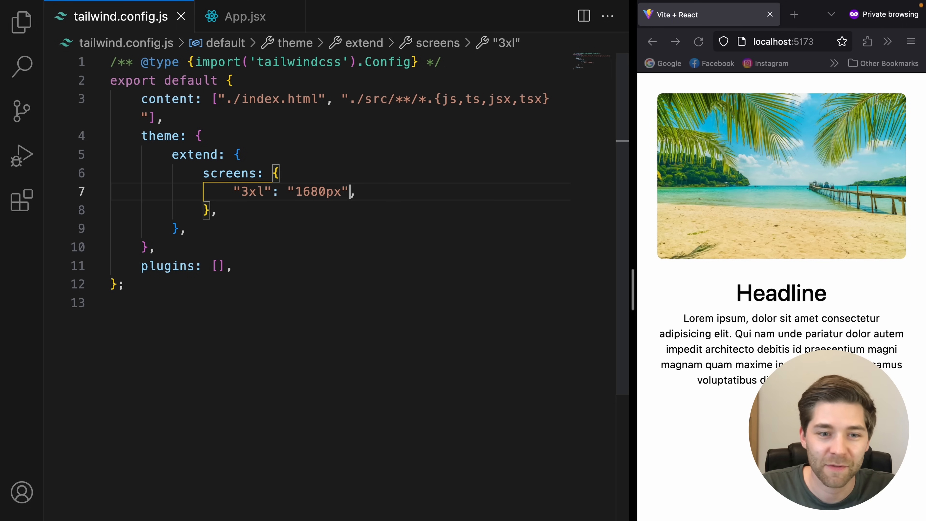
Step: Append a 3xl: variant to the section className in App.jsx
{"action": "left_click", "coordinate": [245, 16]}
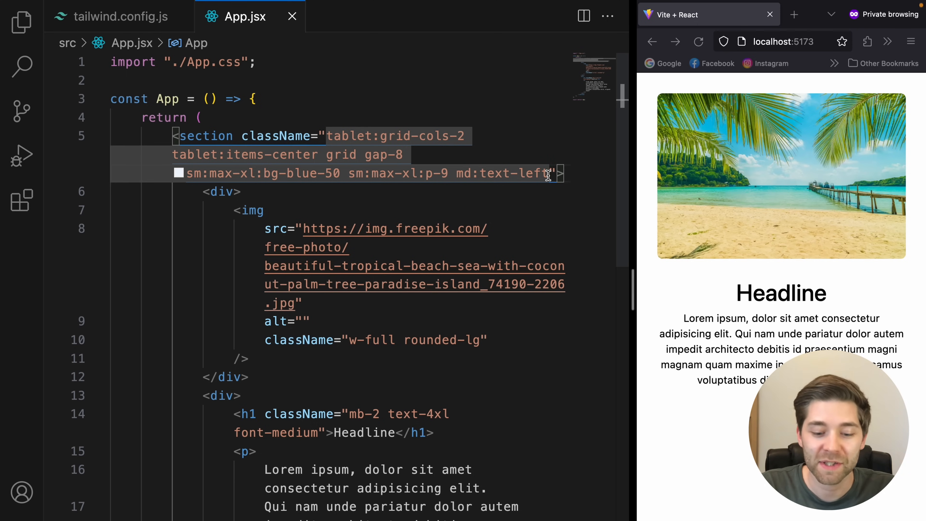
{"action": "type", "text": "3xl"}
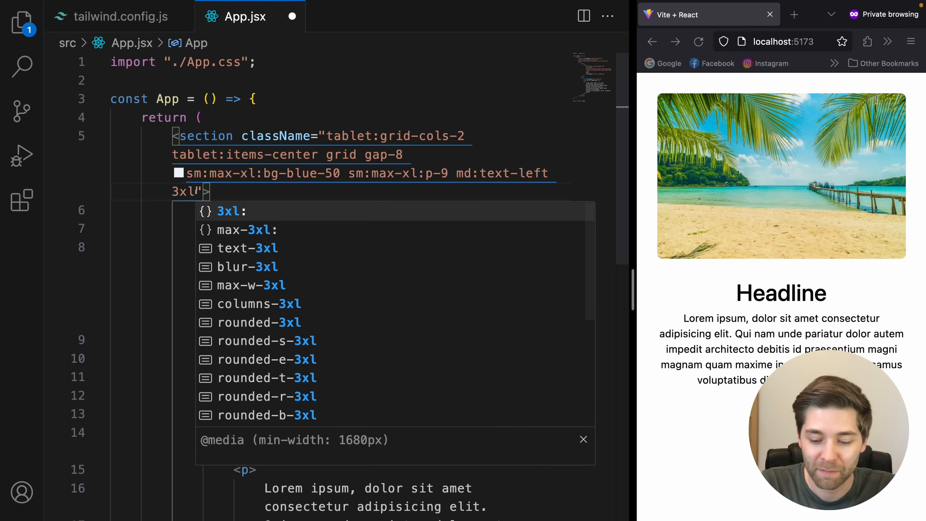
{"action": "type", "text": ":"}
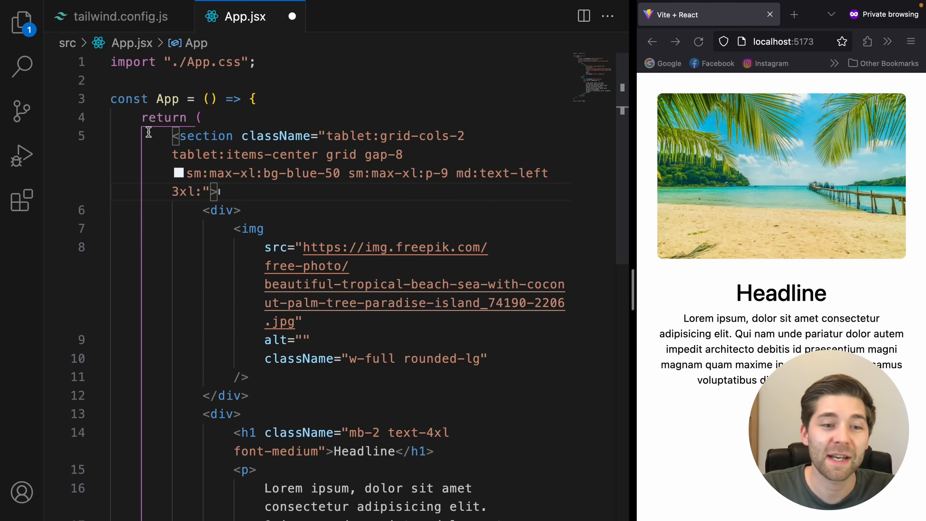
{"action": "left_click", "coordinate": [121, 15]}
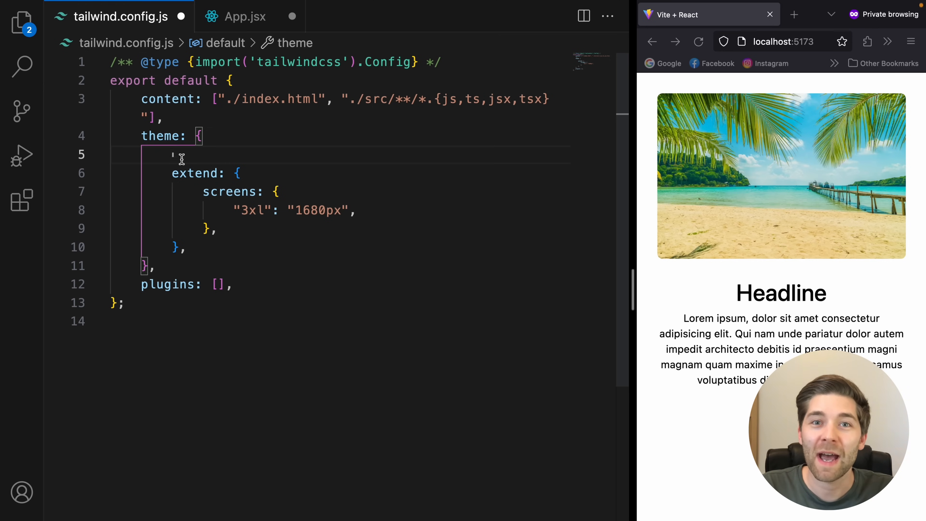
Step: Select the extend keyword and the whole extended screens block to point them out
{"action": "double_click", "coordinate": [195, 173]}
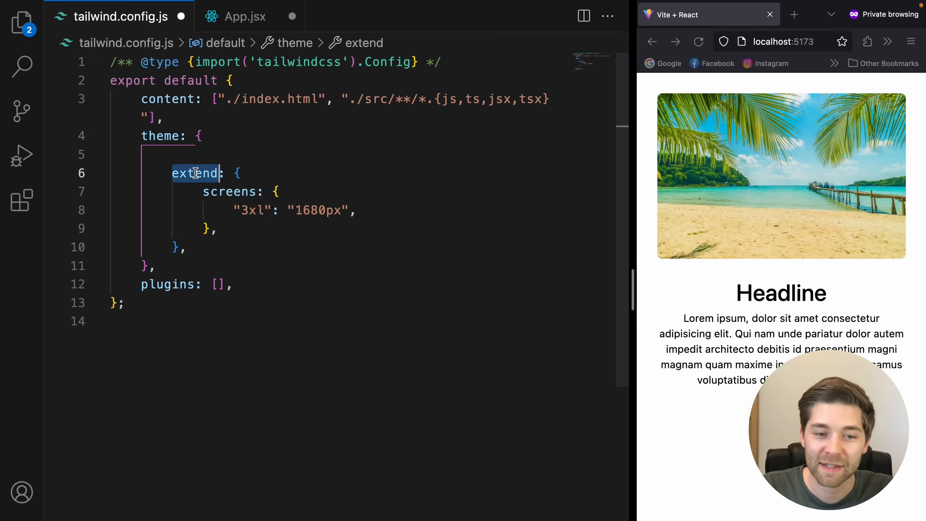
{"action": "left_click_drag", "start_coordinate": [195, 173], "coordinate": [221, 229]}
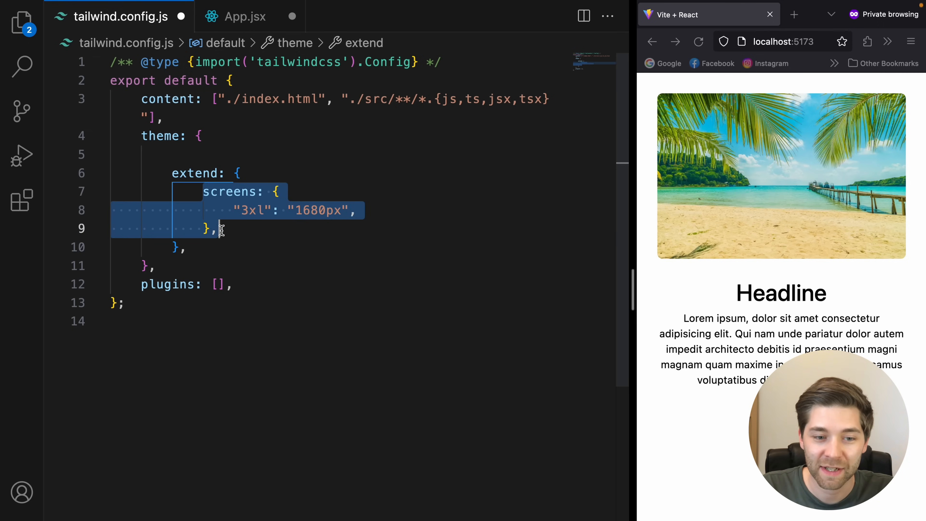